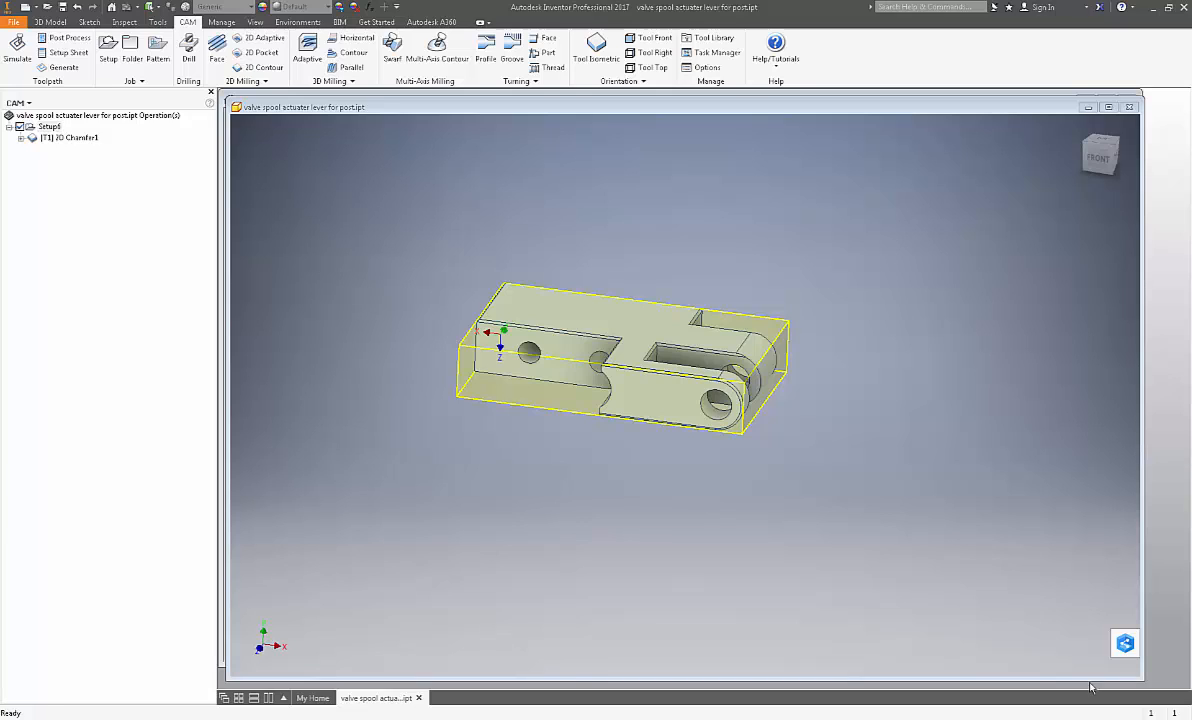
pyautogui.moveTo(847, 491)
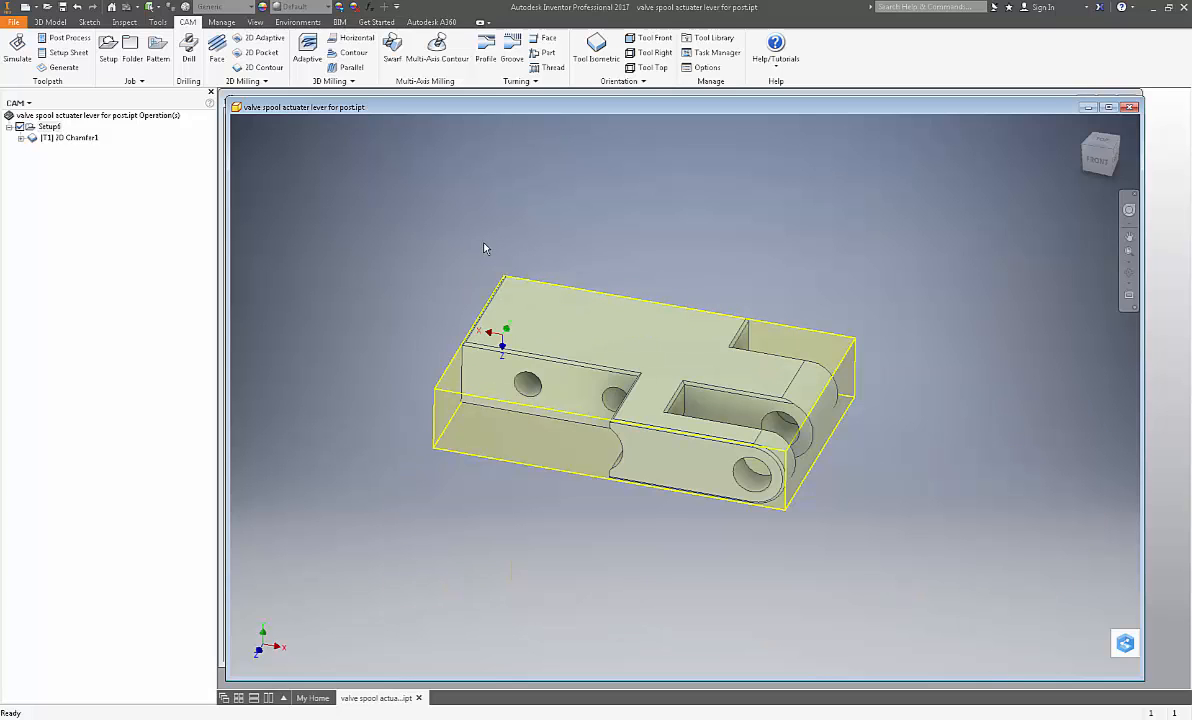
pyautogui.moveTo(295, 182)
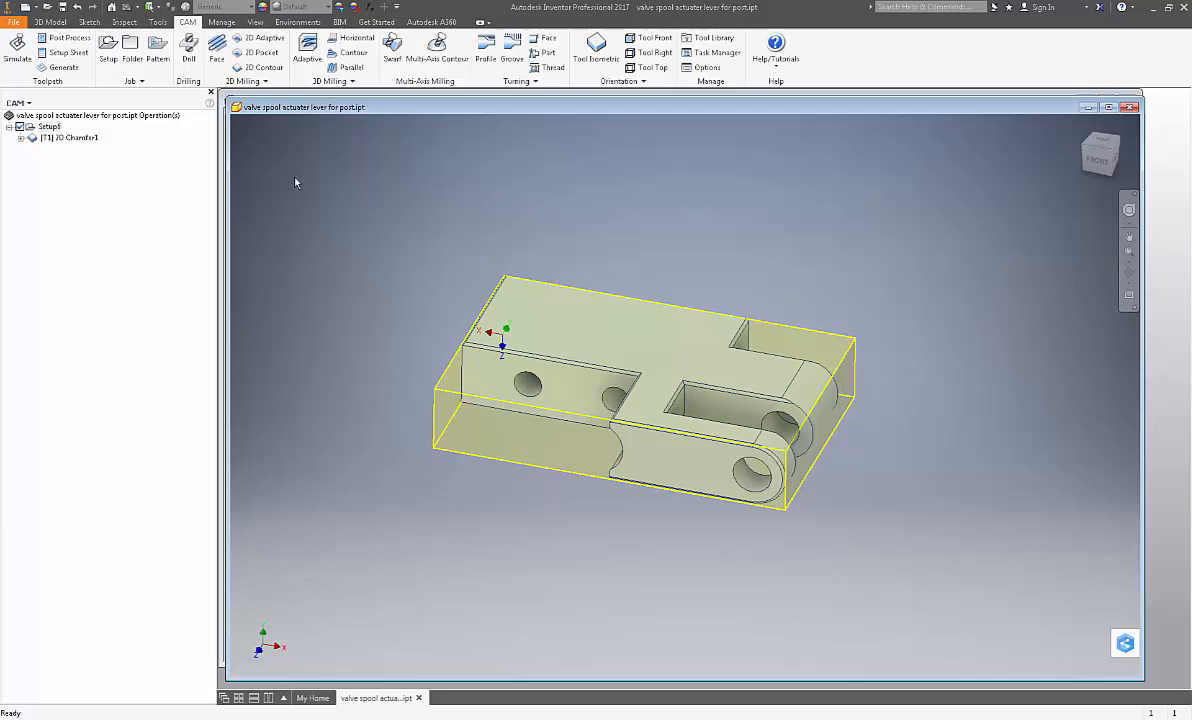
pyautogui.moveTo(335, 242)
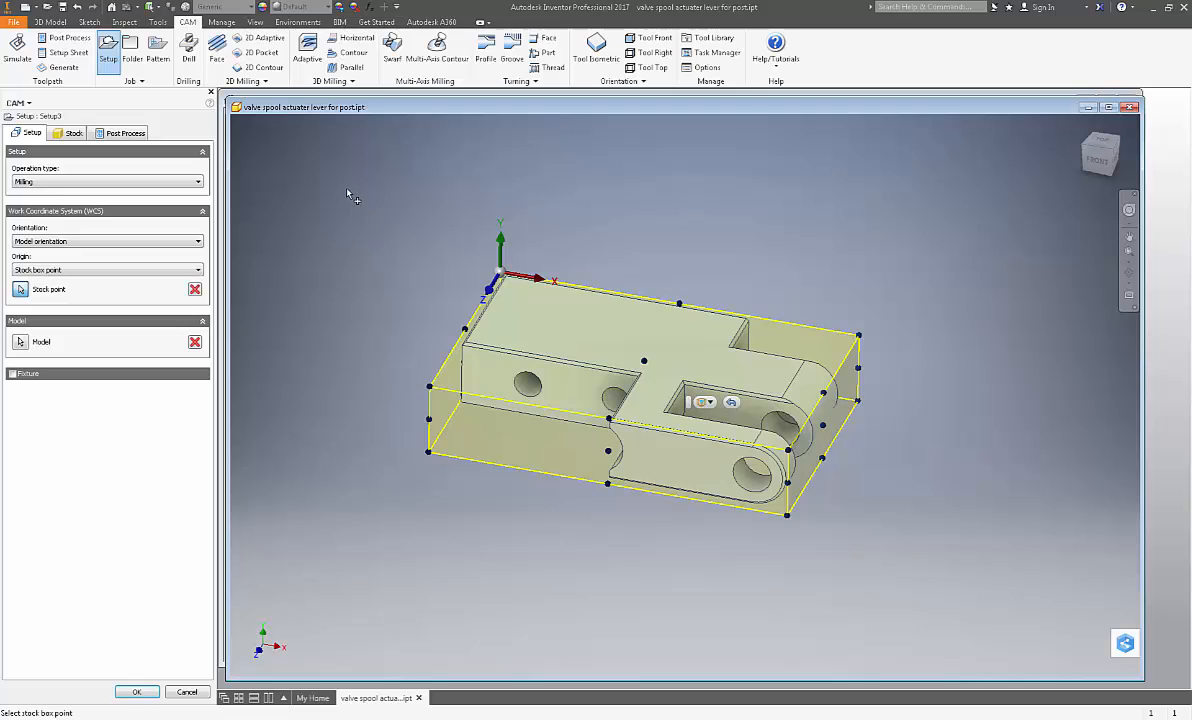
pyautogui.moveTo(396, 310)
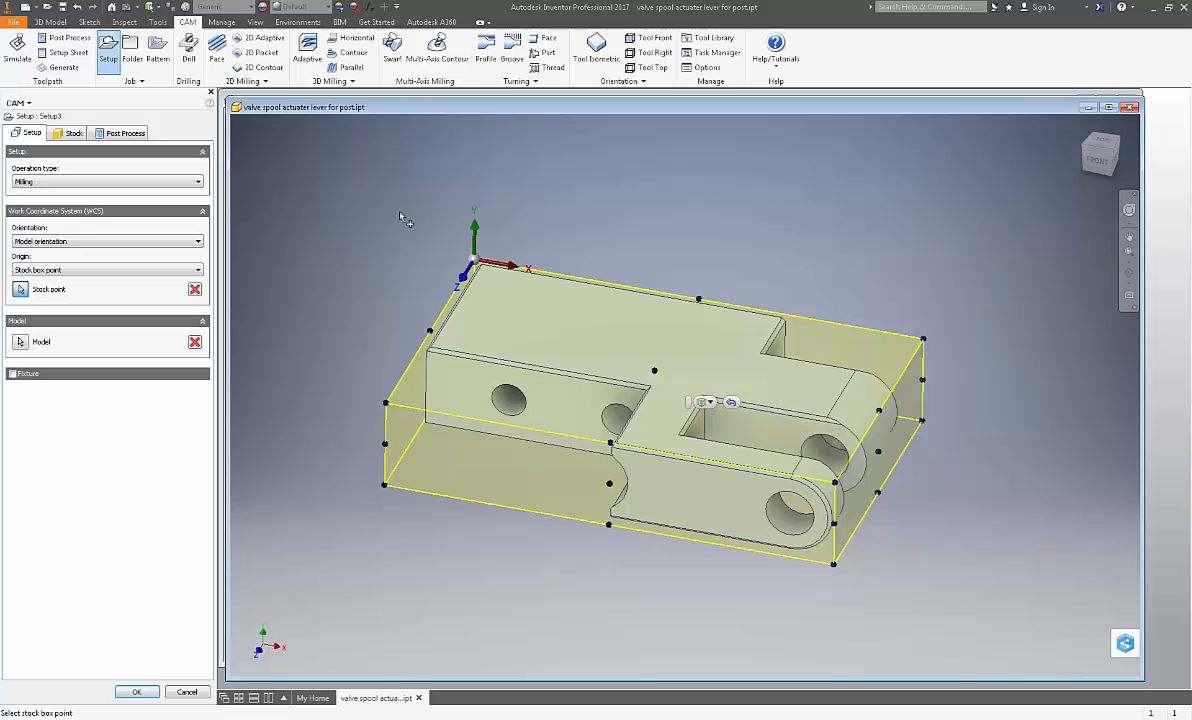
pyautogui.moveTo(454, 272)
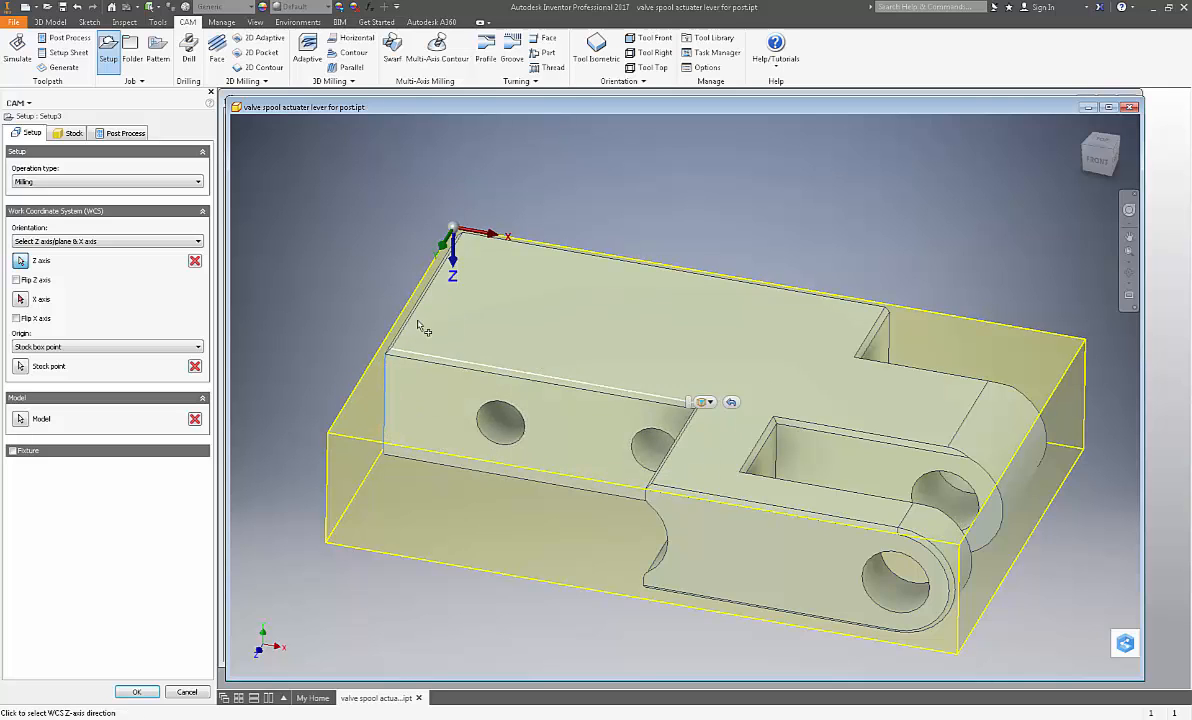
# Create Setup3 with its Z axis flipped upward and a relative-size stock box
pyautogui.click(16, 280)
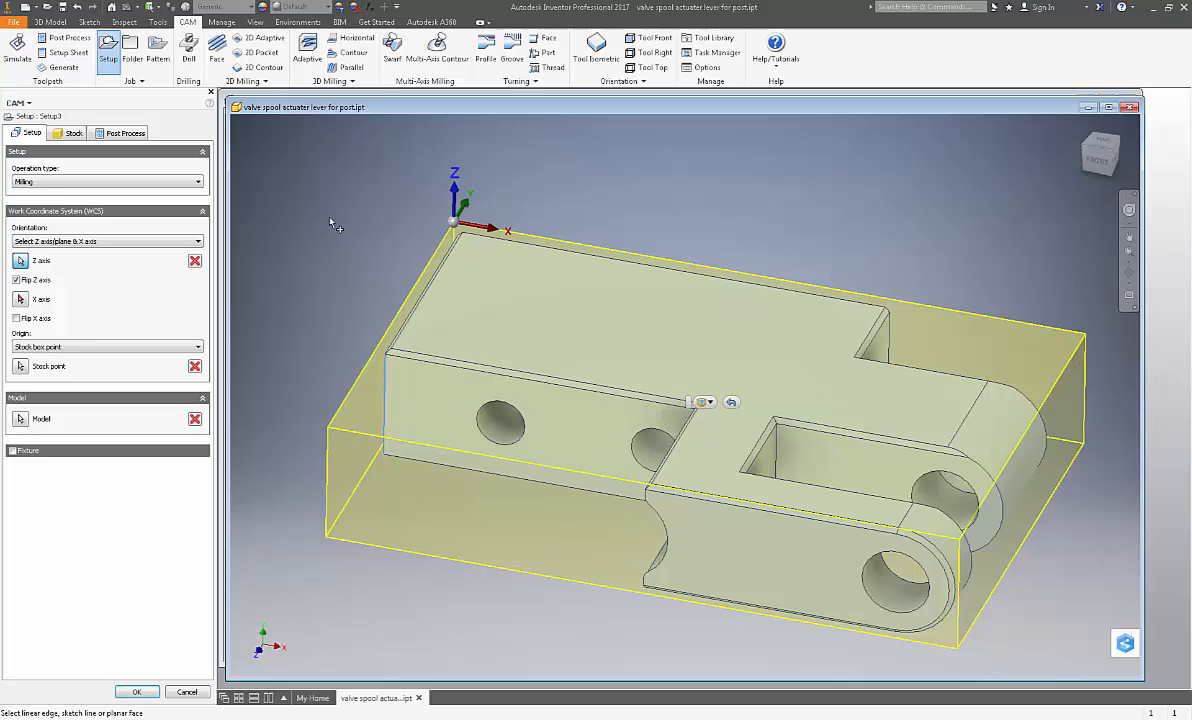
pyautogui.moveTo(293, 304)
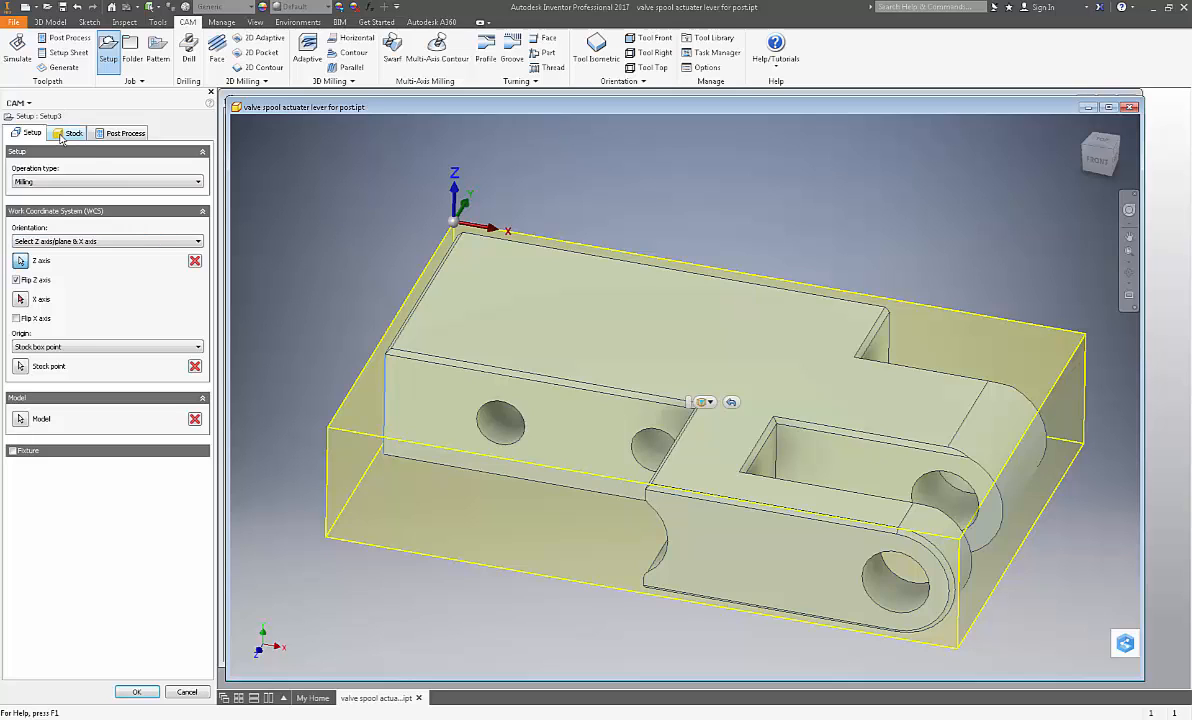
pyautogui.click(73, 132)
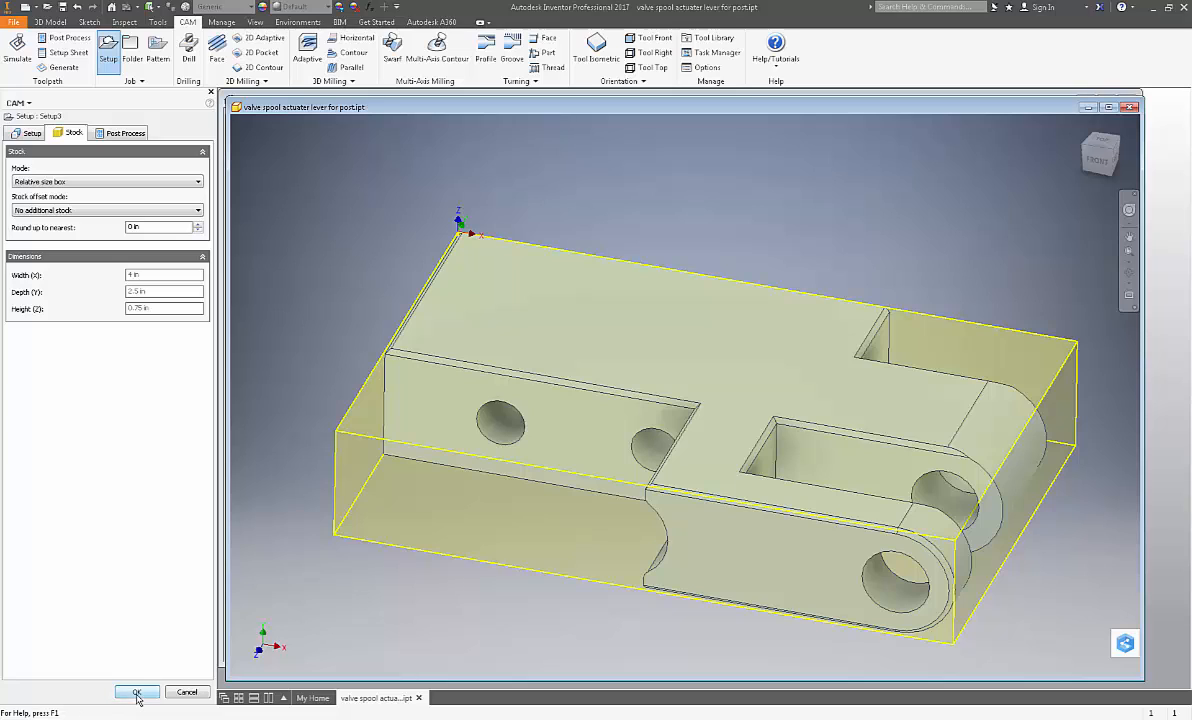
pyautogui.click(137, 692)
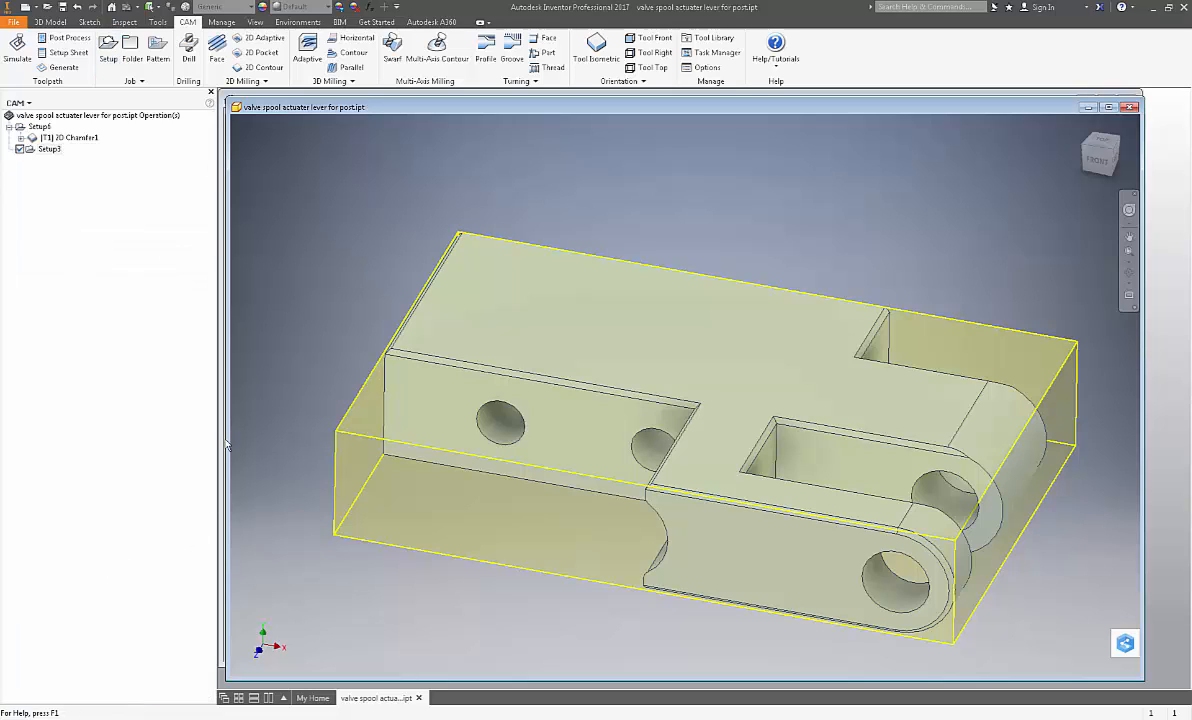
pyautogui.moveTo(100, 408)
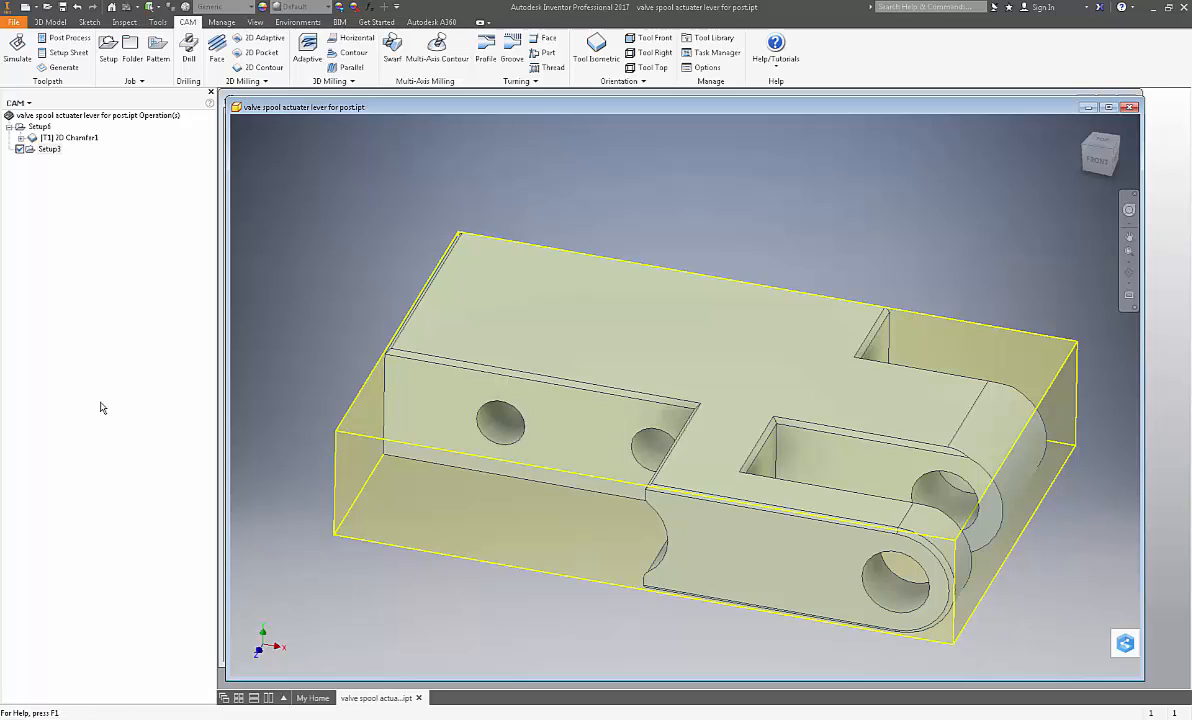
pyautogui.moveTo(192, 318)
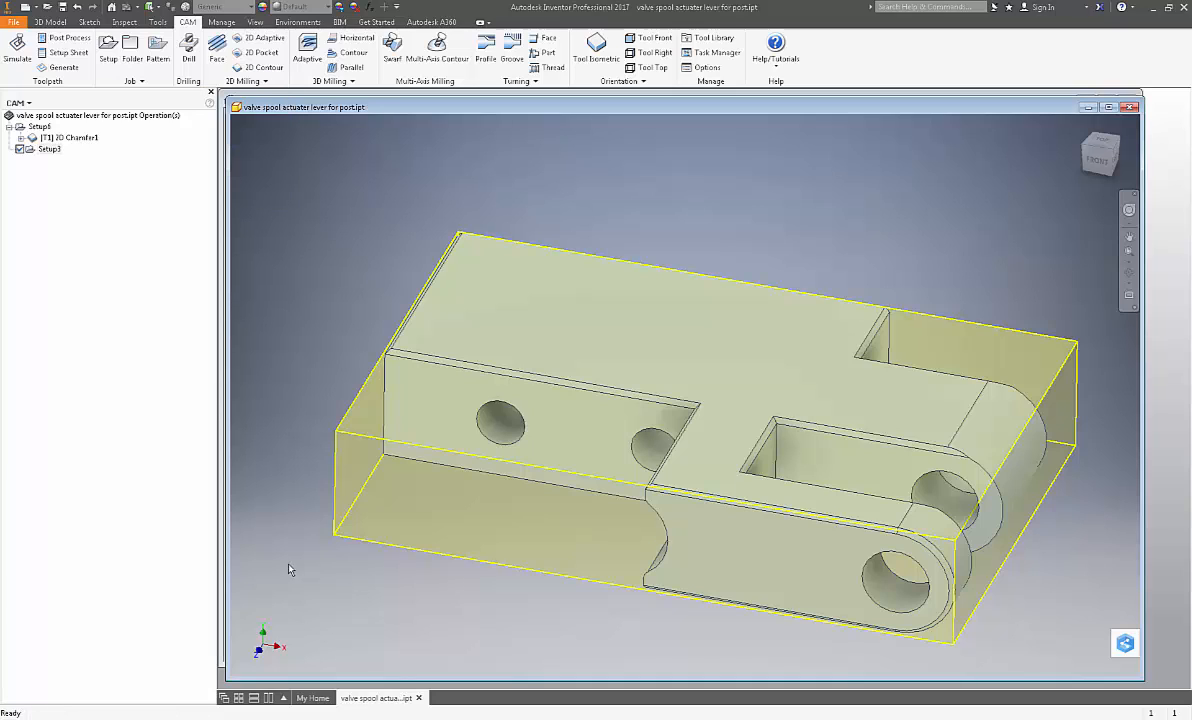
pyautogui.moveTo(239, 394)
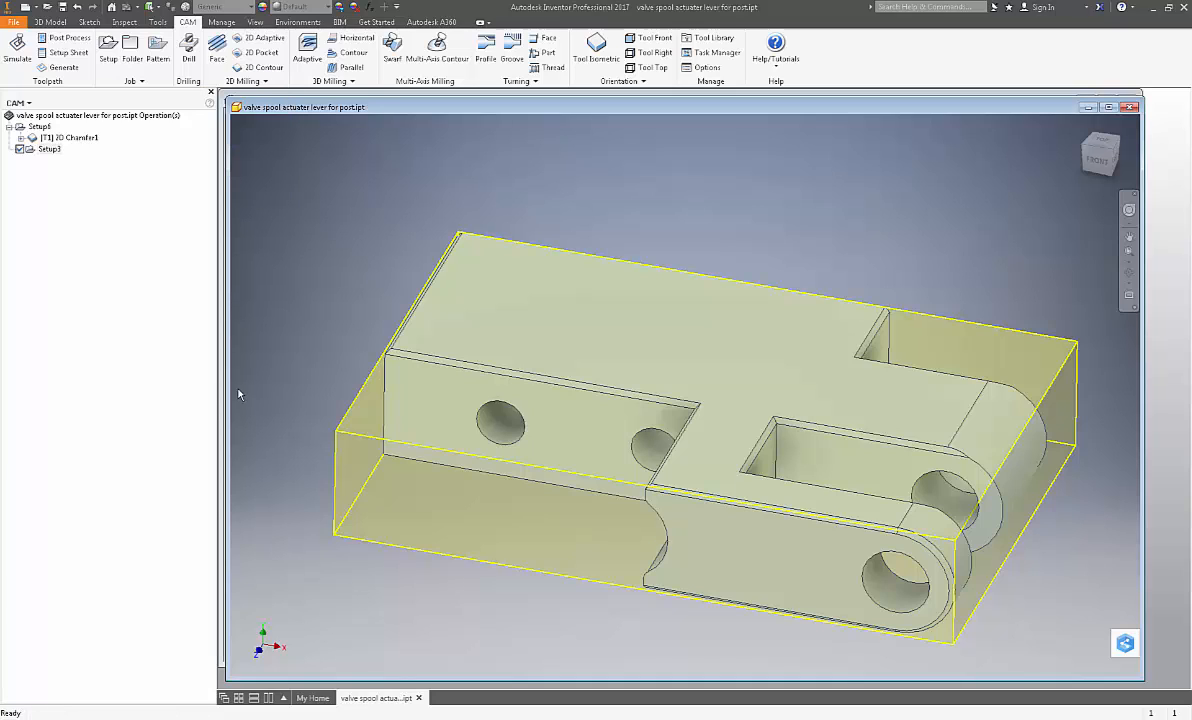
pyautogui.moveTo(256, 313)
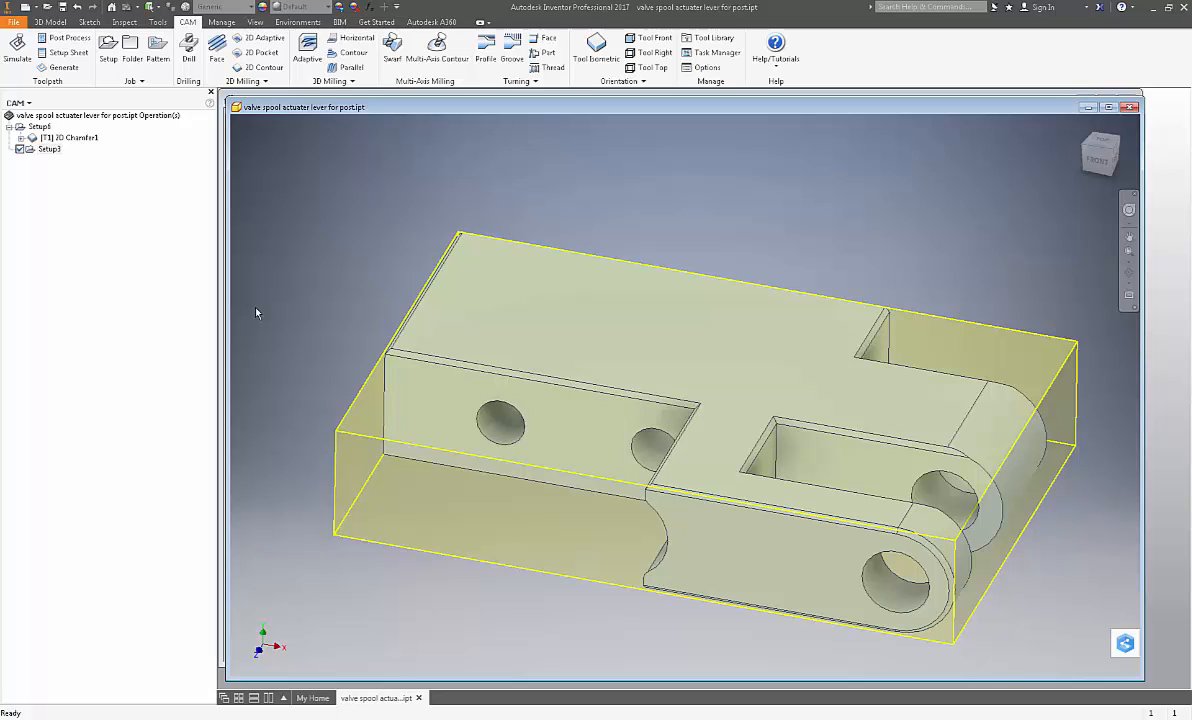
pyautogui.moveTo(231, 320)
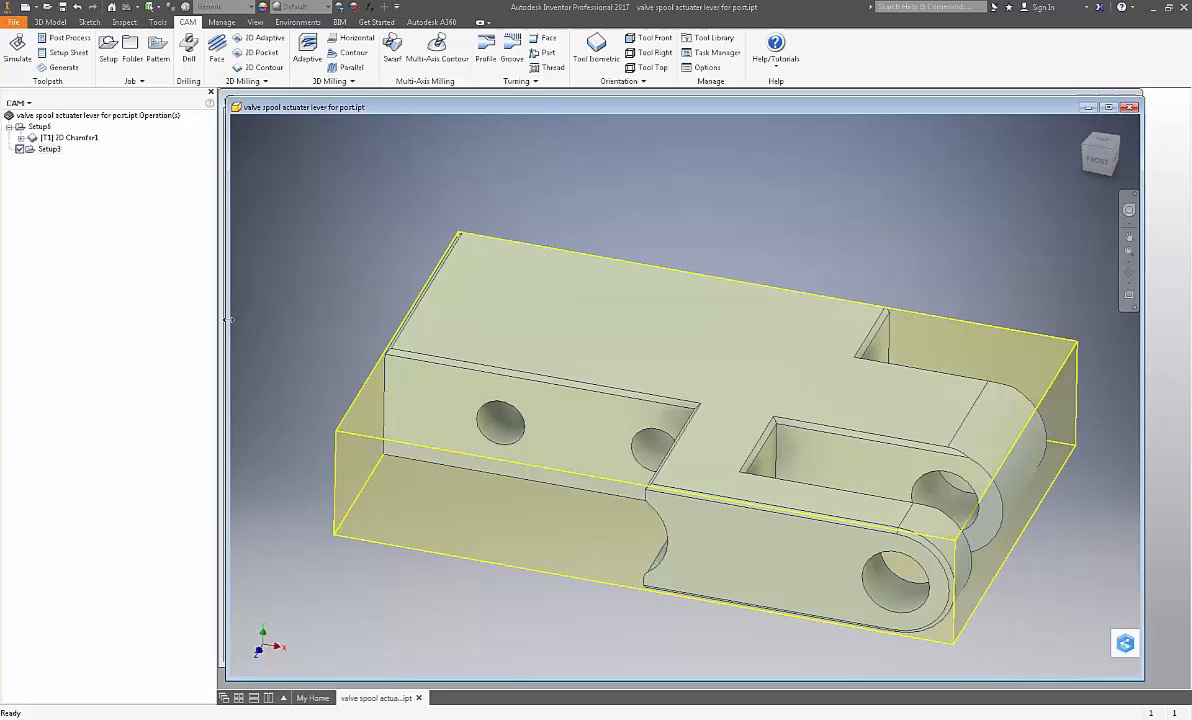
pyautogui.moveTo(290, 399)
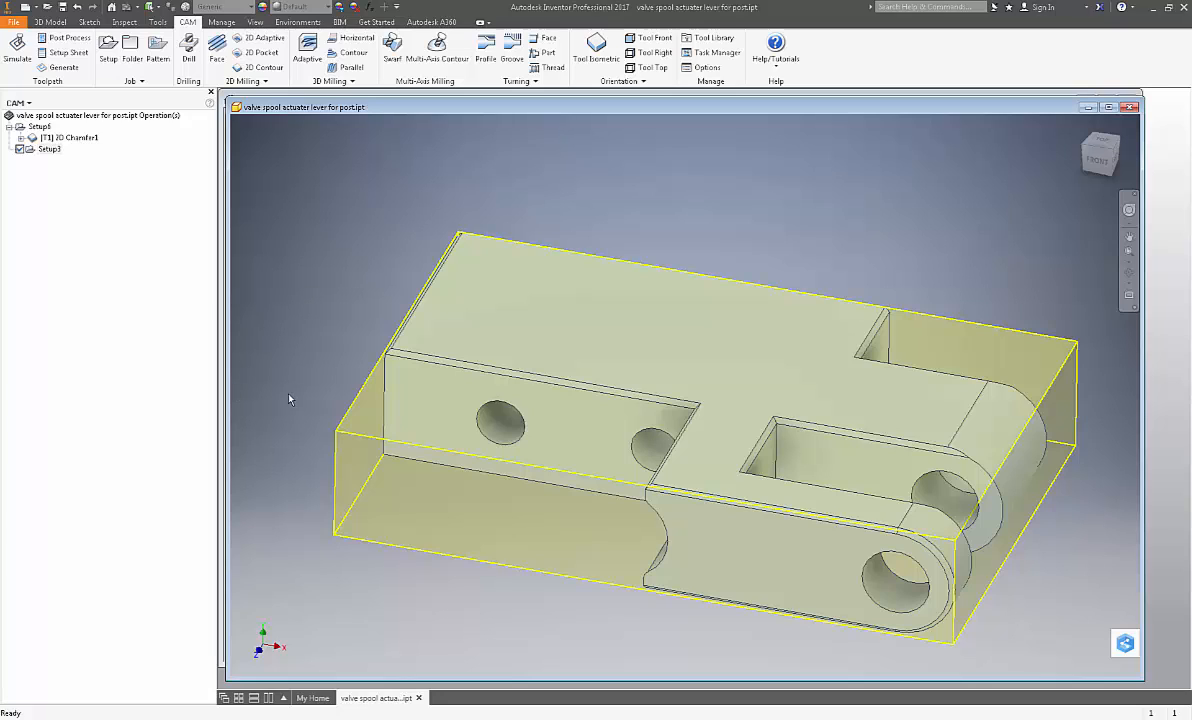
pyautogui.moveTo(294, 331)
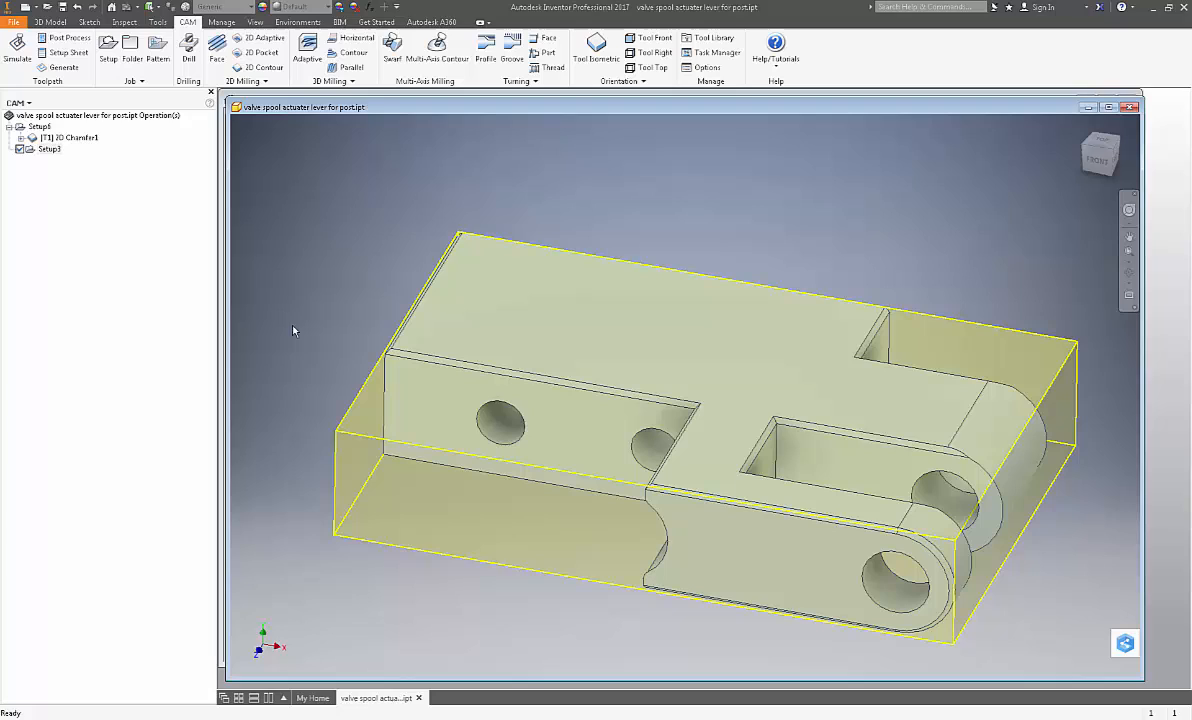
pyautogui.moveTo(270, 177)
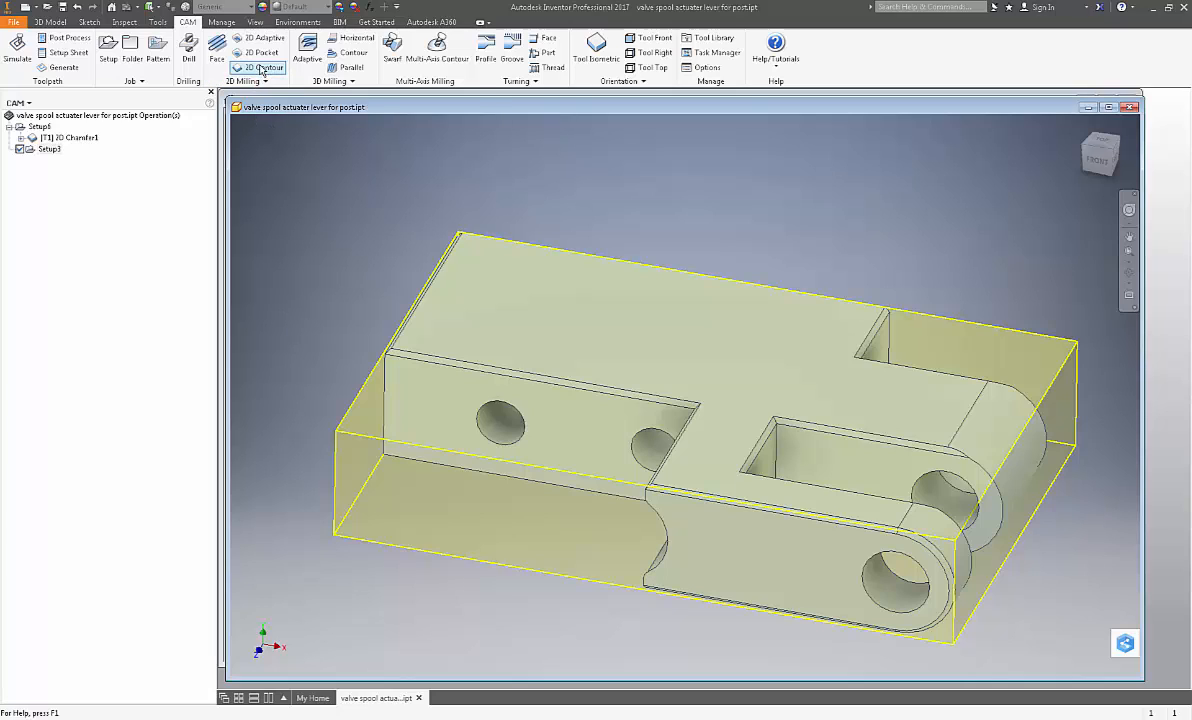
pyautogui.moveTo(258, 68)
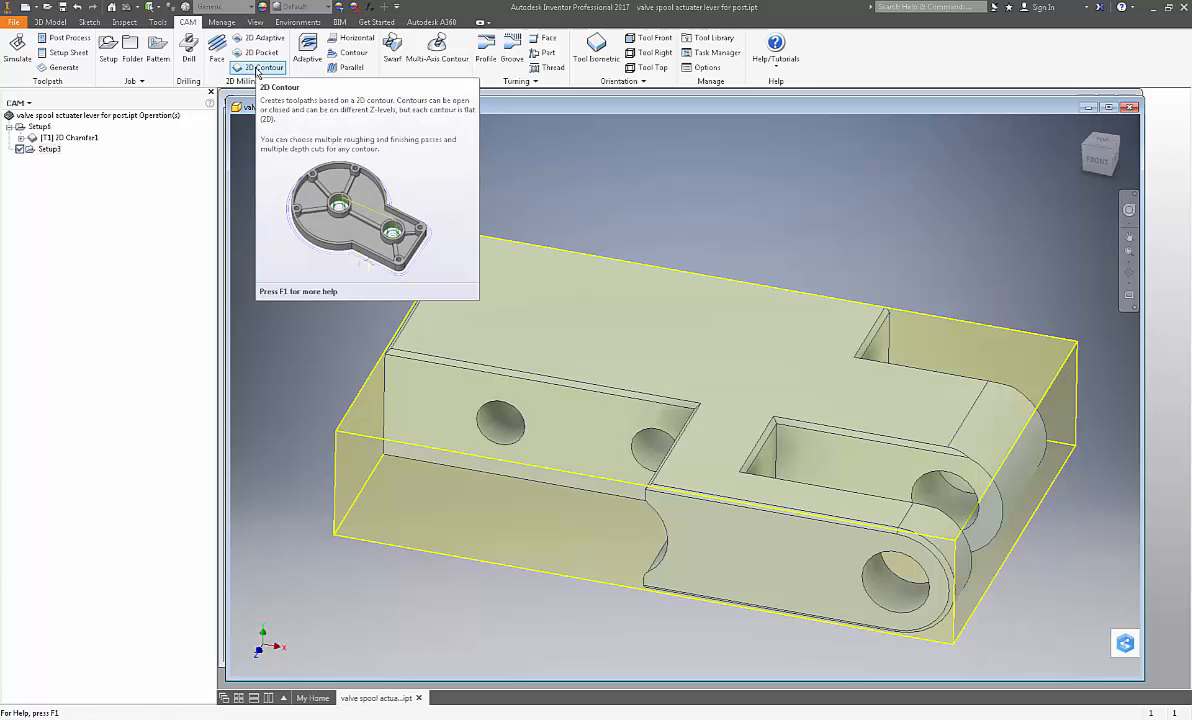
# Start a new 2D Contour operation and orbit the lever to inspect the slot edges
pyautogui.click(255, 67)
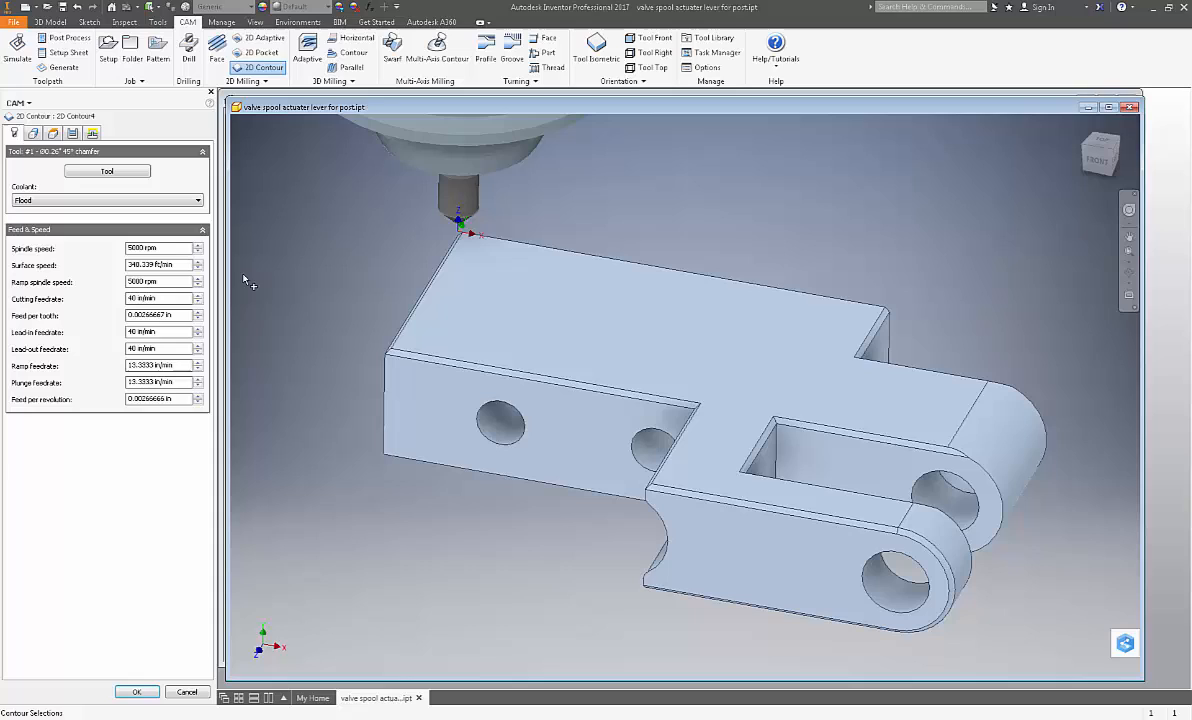
pyautogui.moveTo(246, 431)
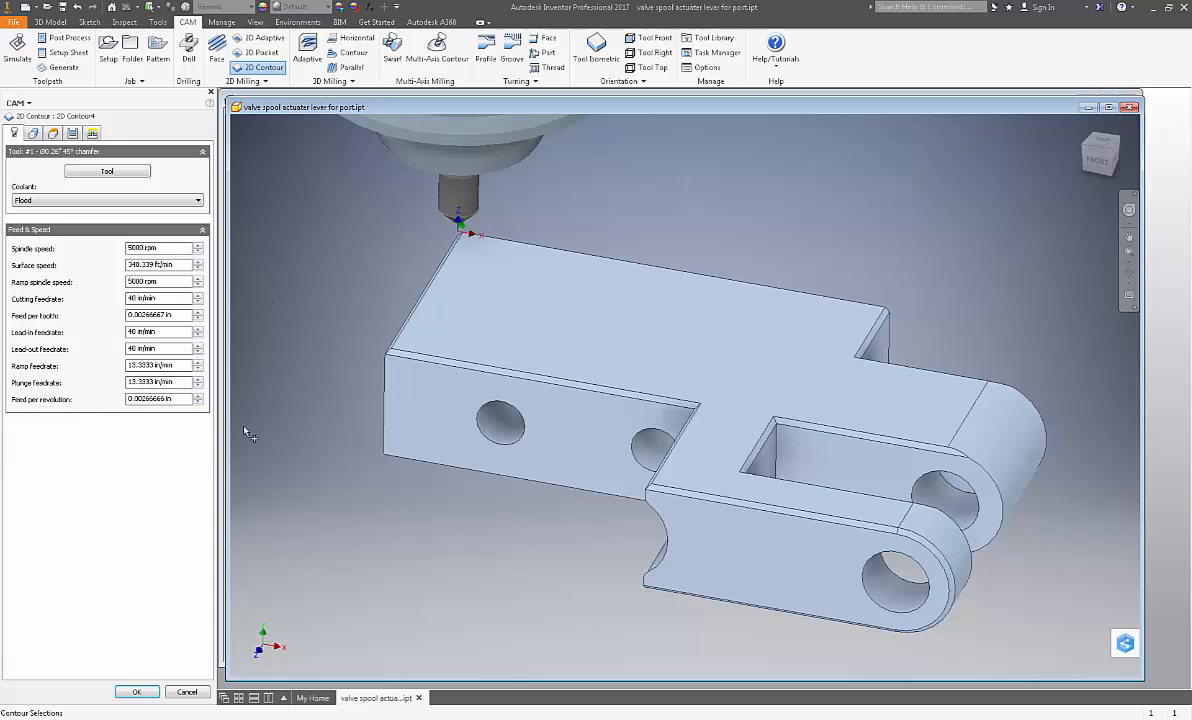
pyautogui.moveTo(532, 568)
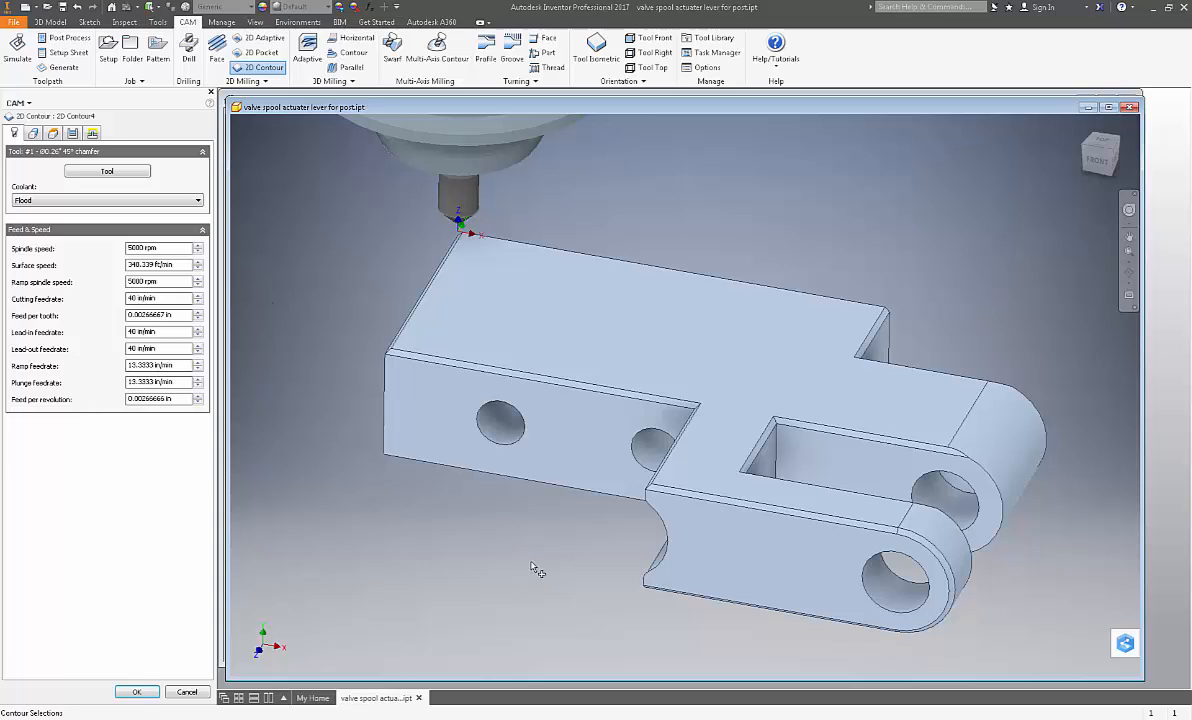
pyautogui.moveTo(530, 568); pyautogui.dragTo(503, 537)
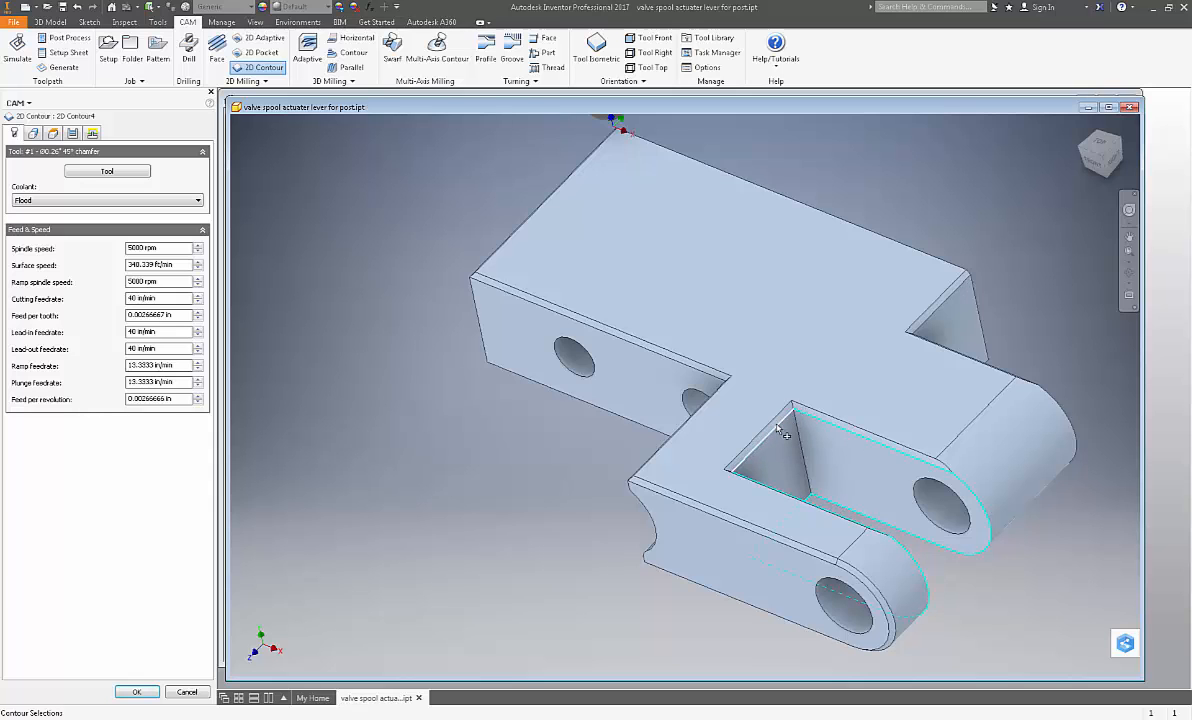
pyautogui.moveTo(780, 430); pyautogui.dragTo(557, 583)
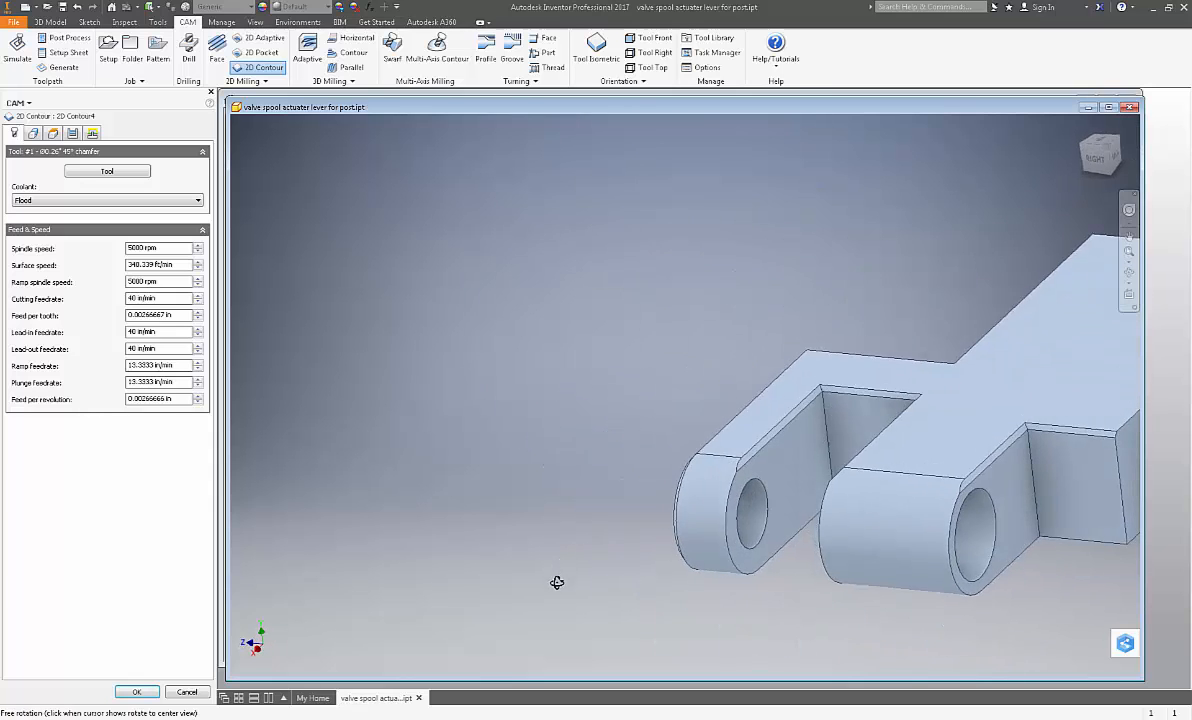
pyautogui.moveTo(557, 583); pyautogui.dragTo(463, 473)
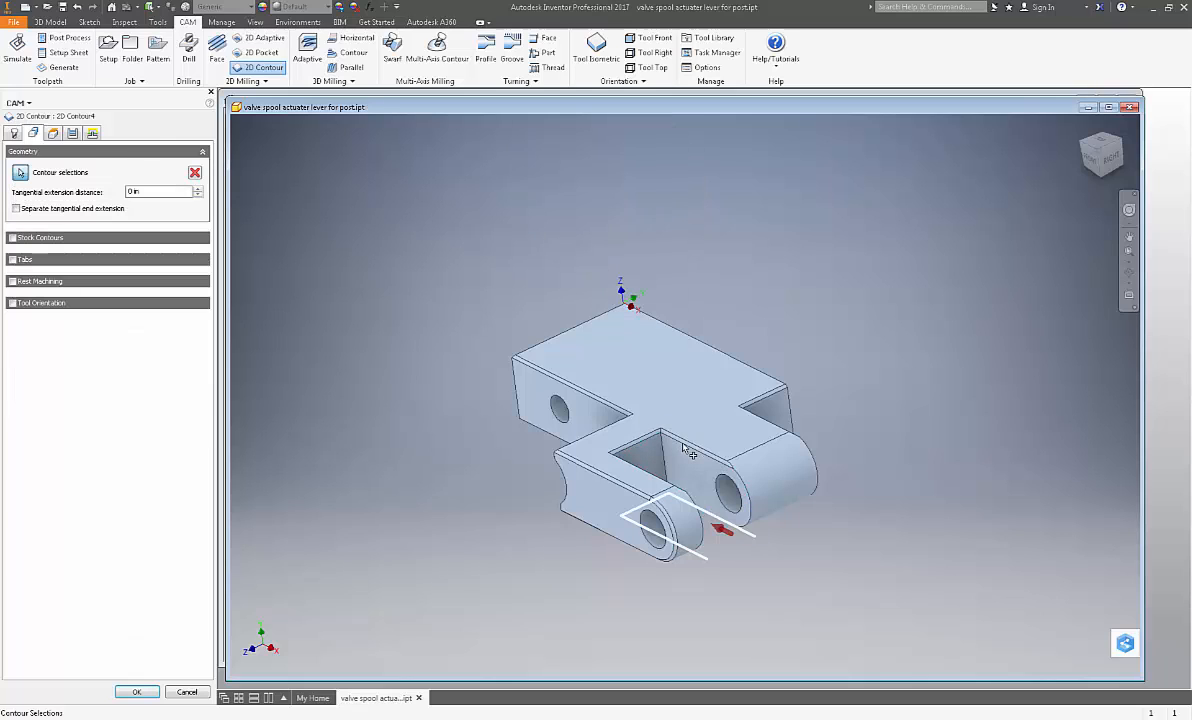
# Pick a lever fork edge, change the extra-edge loop adjustment, and orbit to check
pyautogui.click(687, 452)
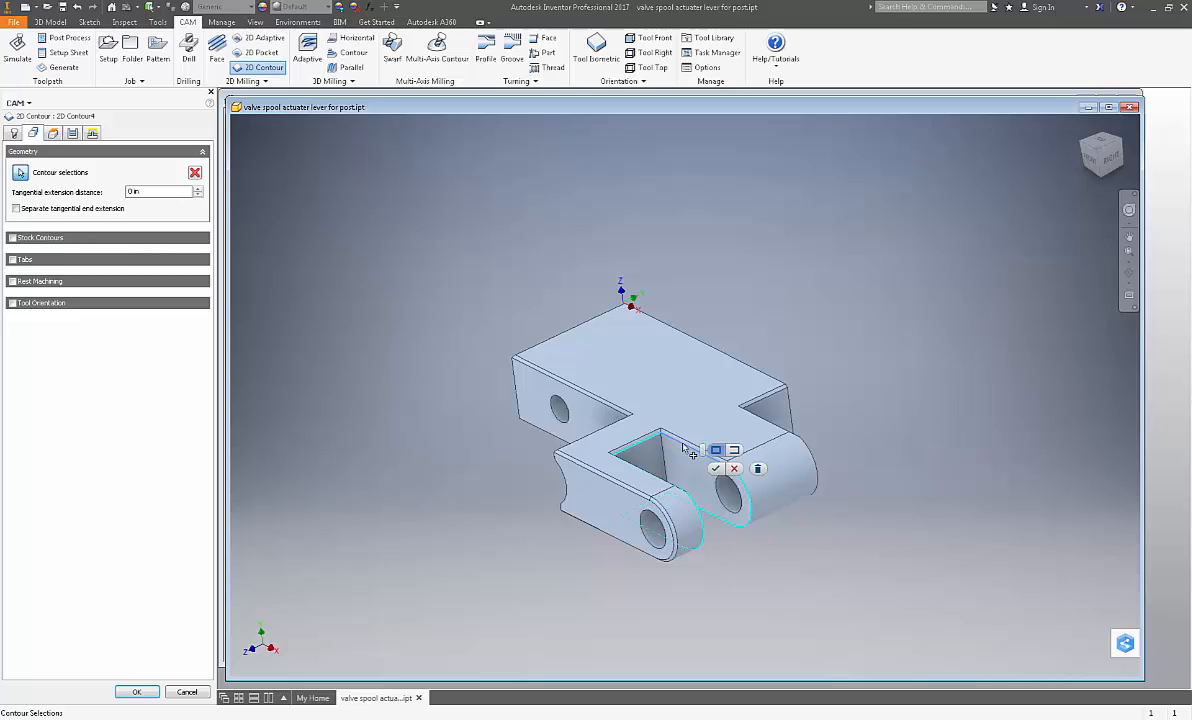
pyautogui.click(734, 449)
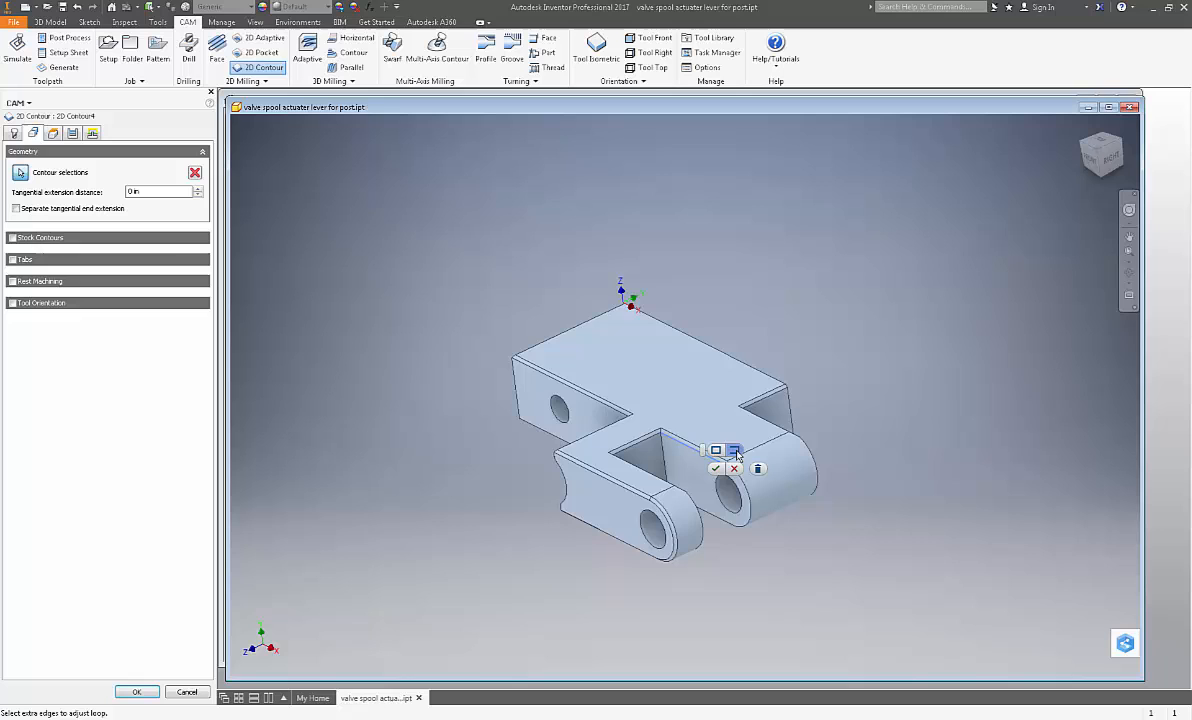
pyautogui.moveTo(655, 447)
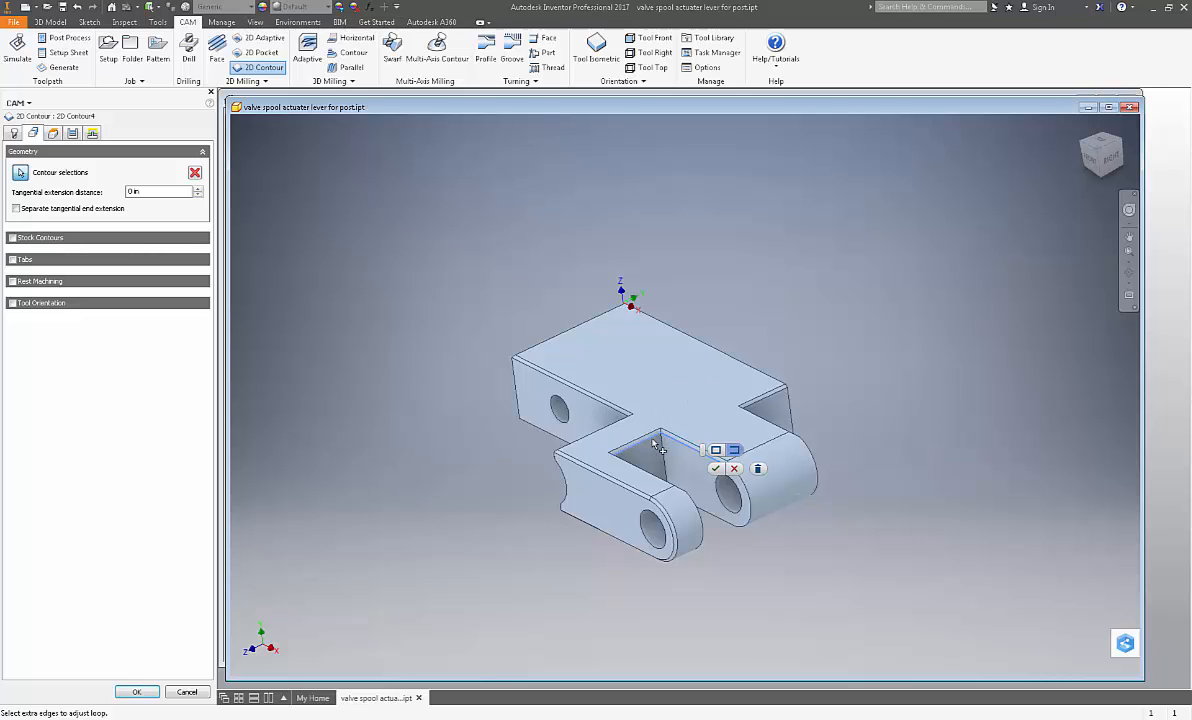
pyautogui.moveTo(655, 445); pyautogui.dragTo(489, 547)
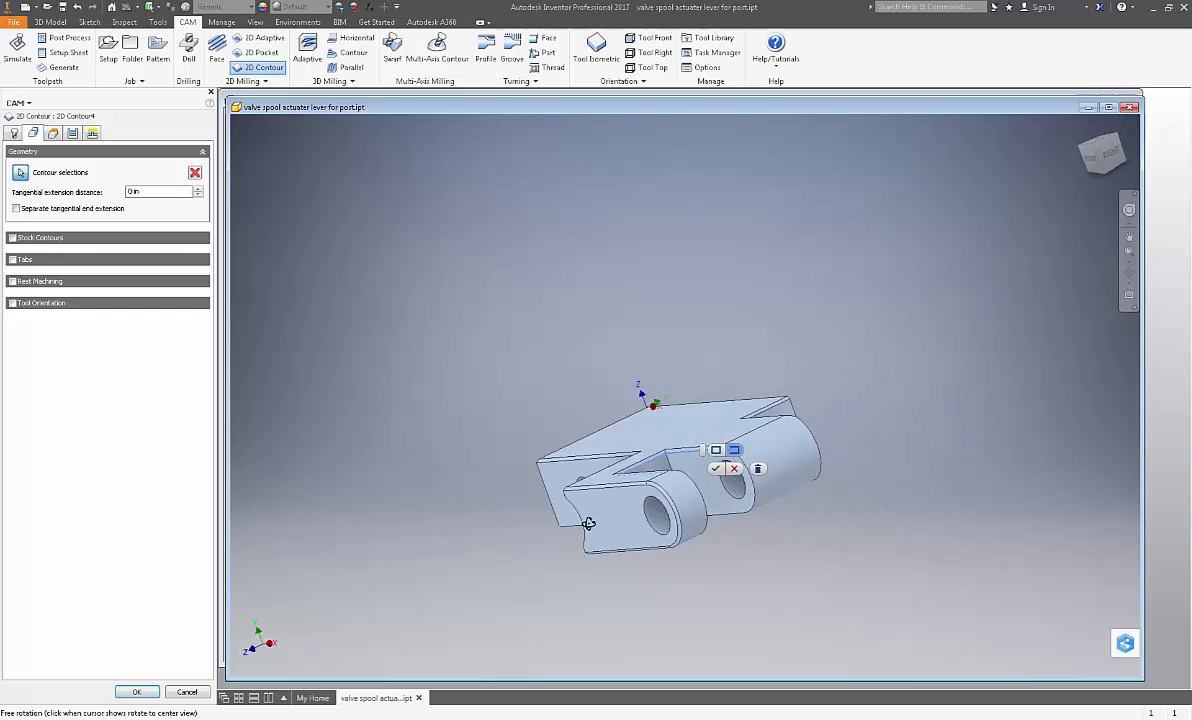
pyautogui.moveTo(589, 523); pyautogui.dragTo(546, 615)
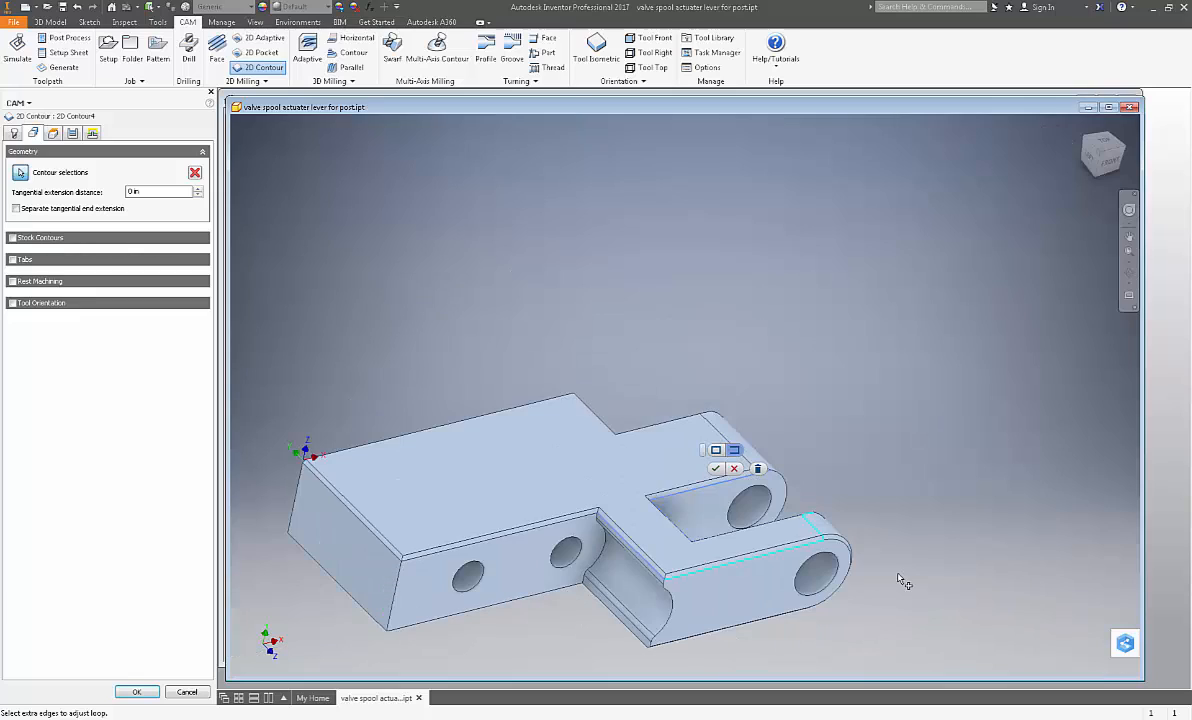
pyautogui.moveTo(830, 665)
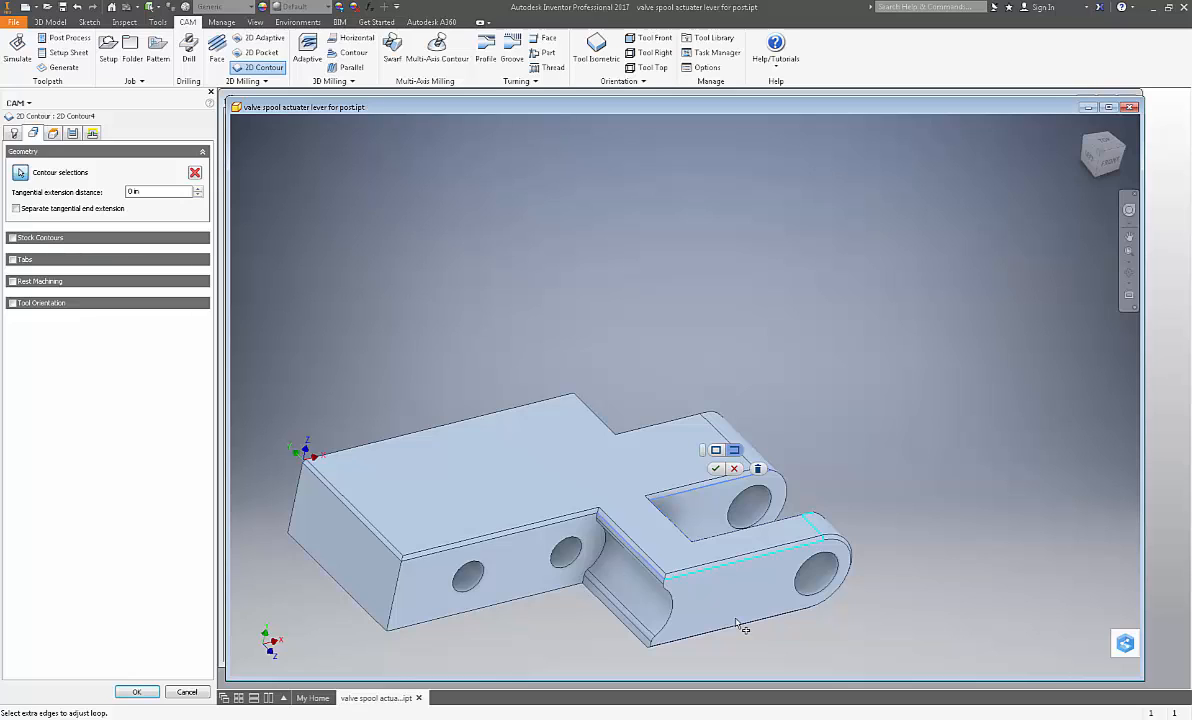
pyautogui.moveTo(780, 564)
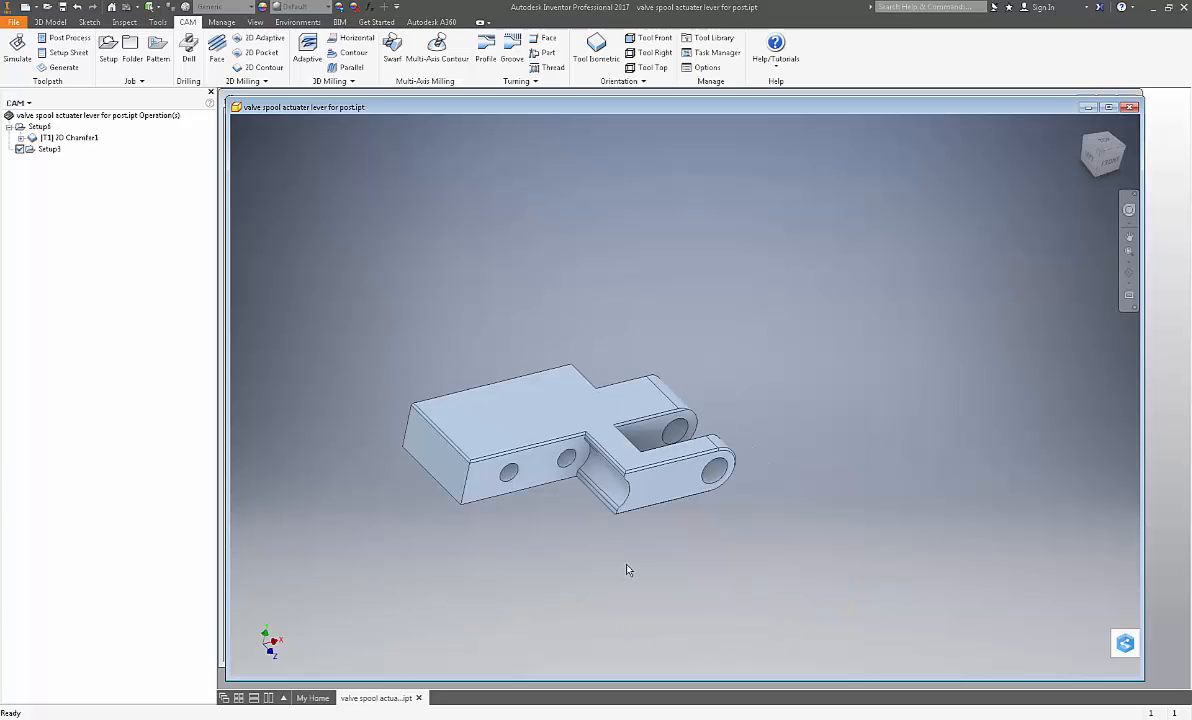
pyautogui.moveTo(558, 551)
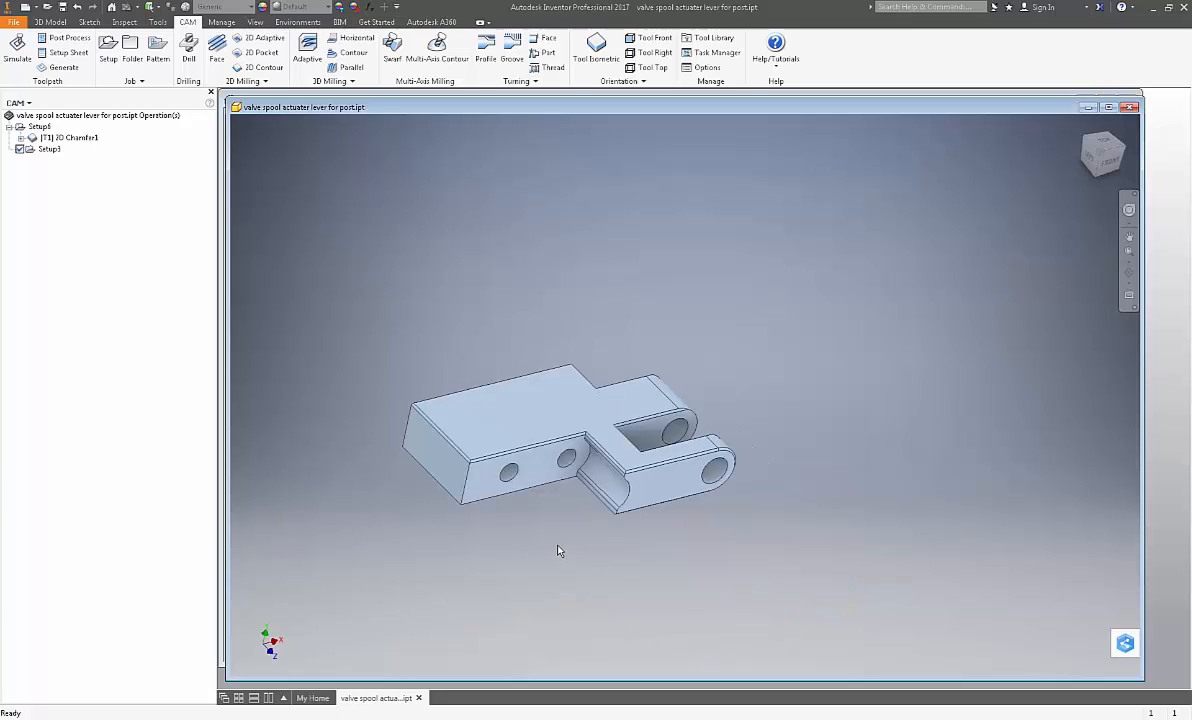
pyautogui.moveTo(405, 222)
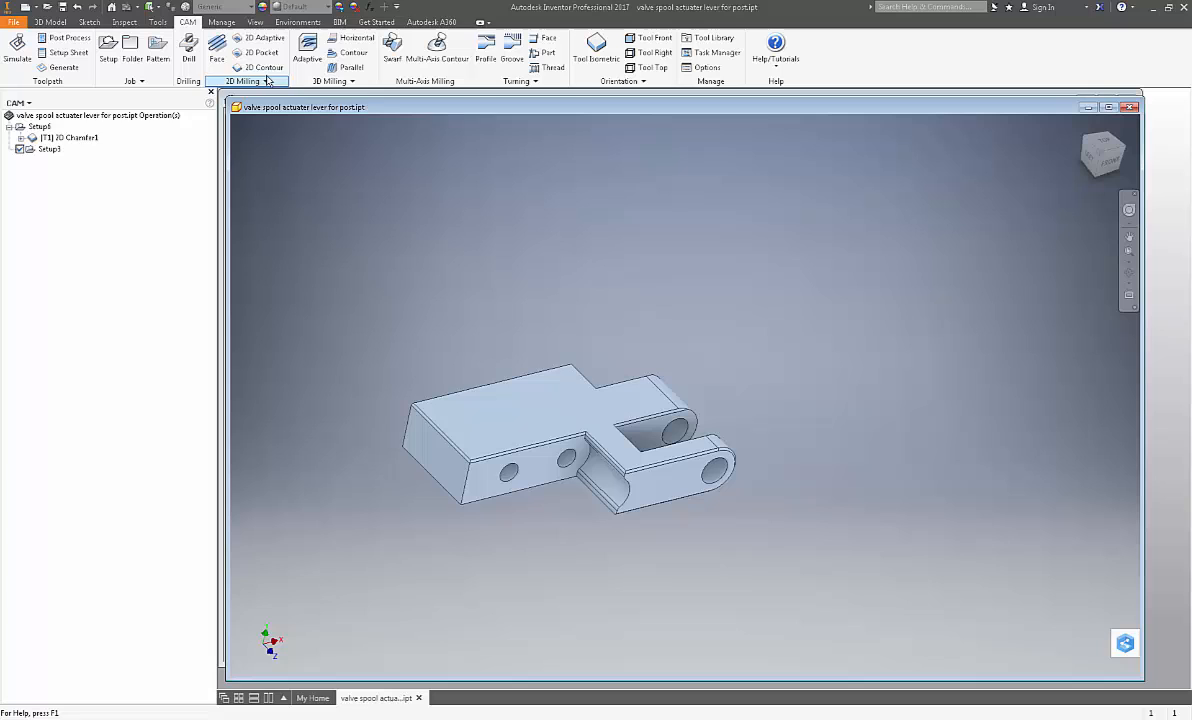
# Start a 2D Contour and chain-select the fork slot and outer top edges
pyautogui.click(249, 67)
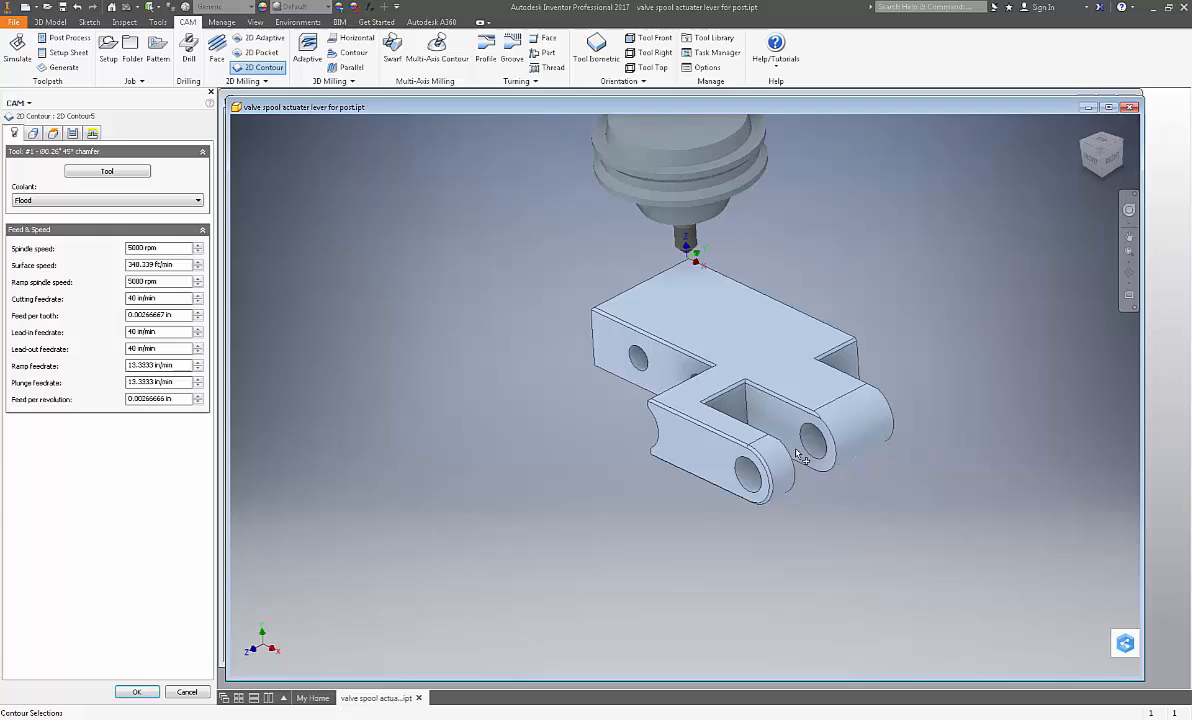
pyautogui.moveTo(998, 424)
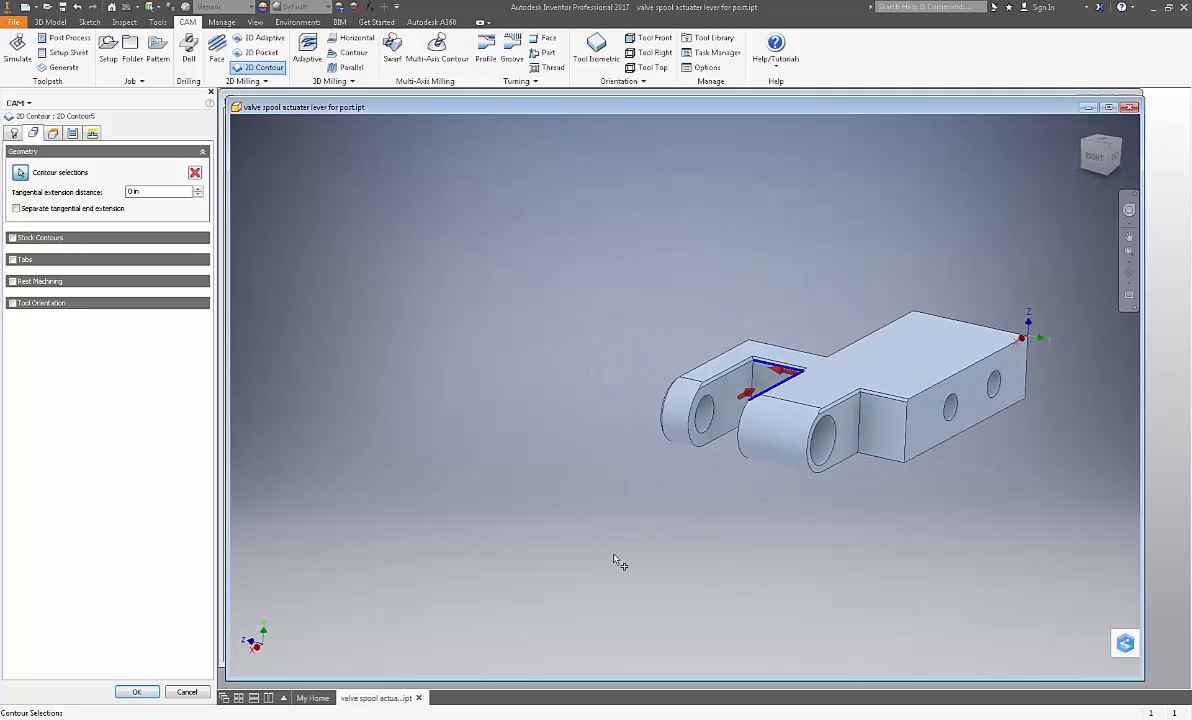
pyautogui.moveTo(716, 313)
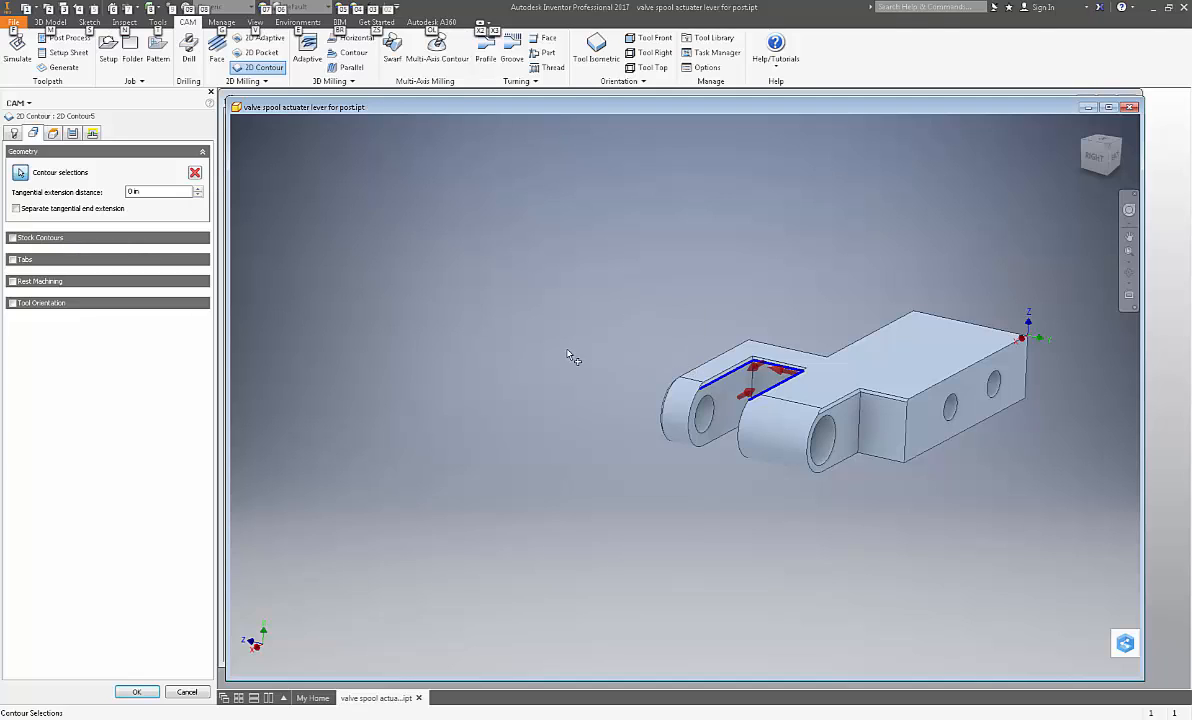
pyautogui.moveTo(577, 429)
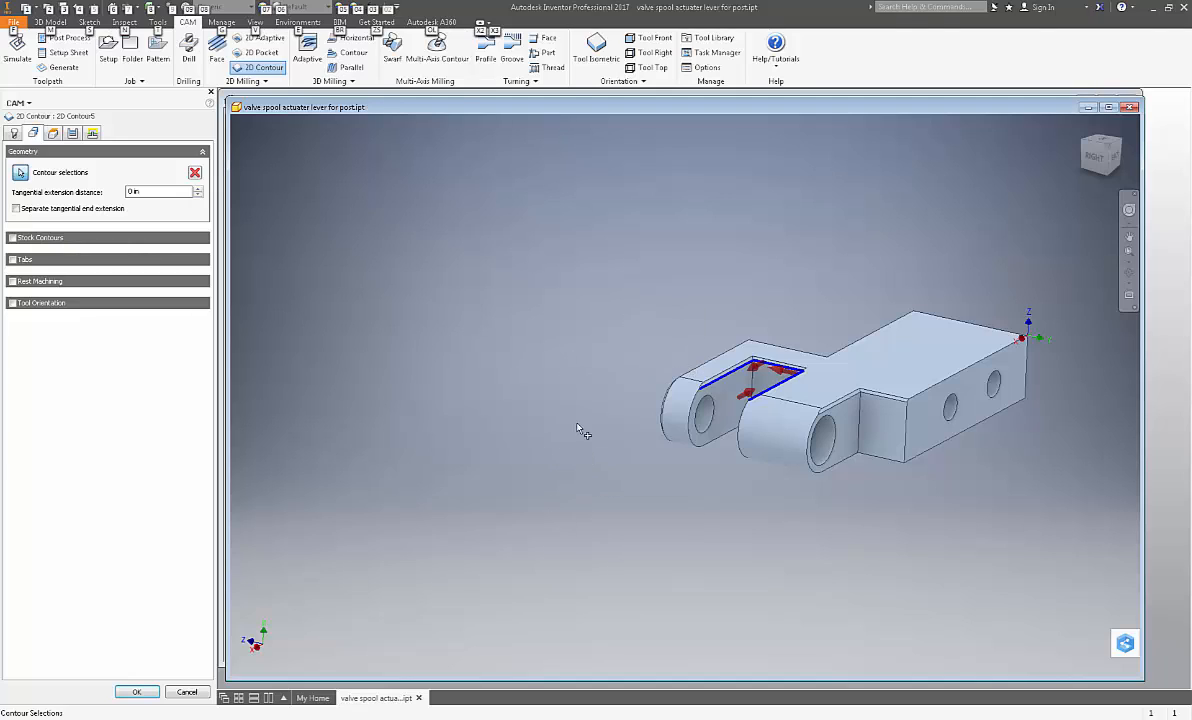
pyautogui.moveTo(618, 430)
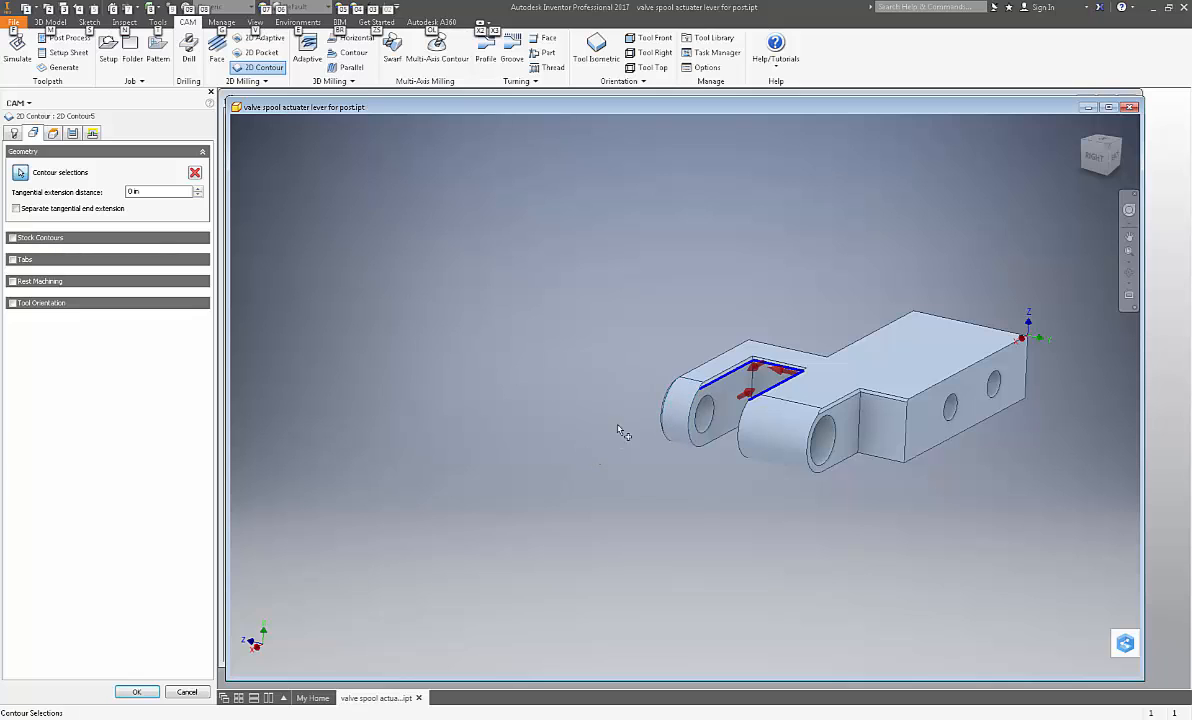
pyautogui.moveTo(620, 430); pyautogui.dragTo(808, 447)
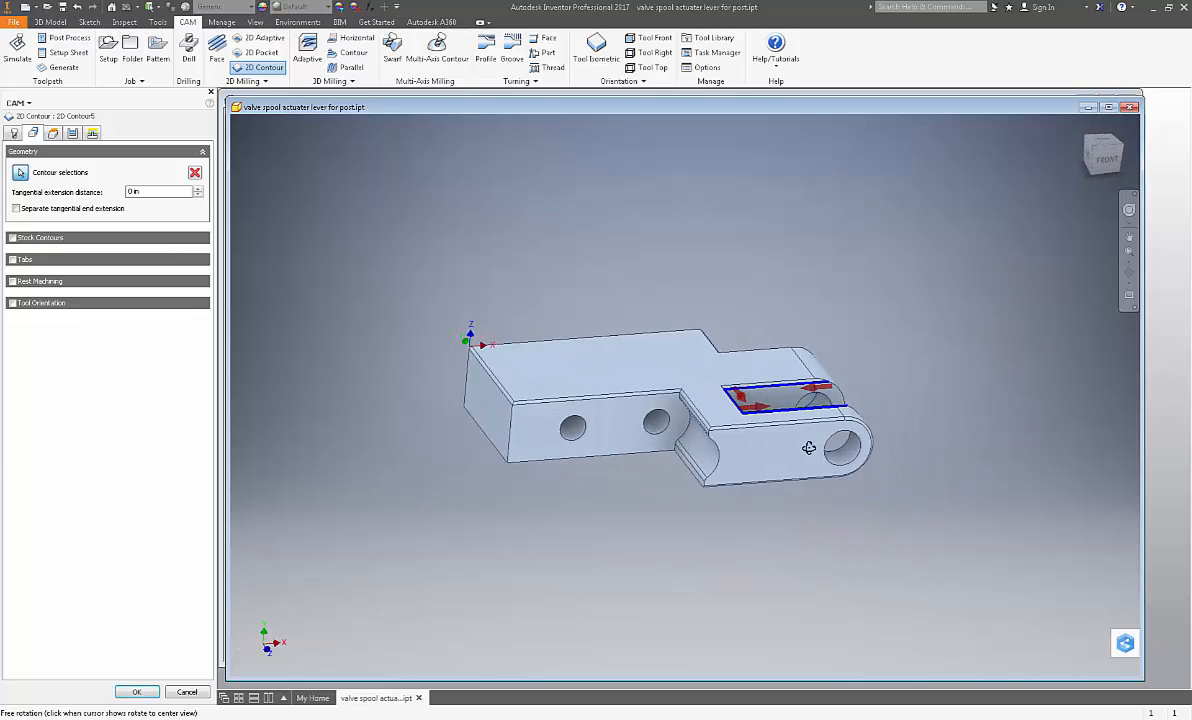
pyautogui.moveTo(808, 447); pyautogui.dragTo(685, 487)
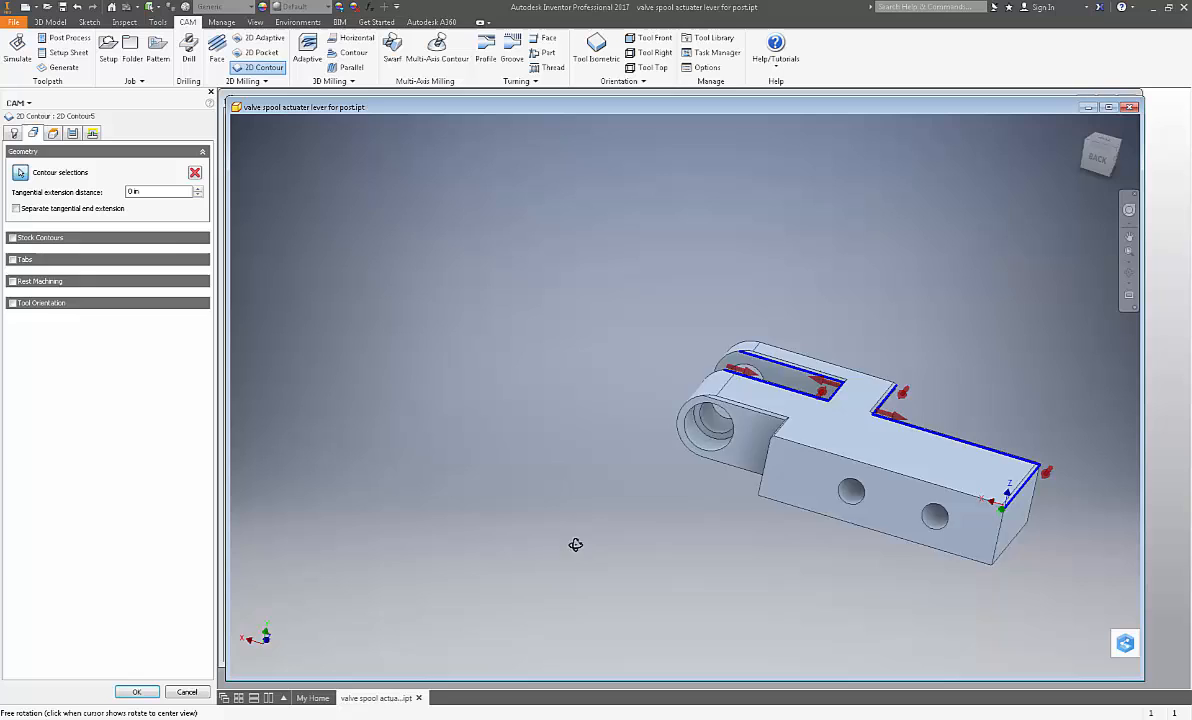
pyautogui.moveTo(575, 545); pyautogui.dragTo(595, 571)
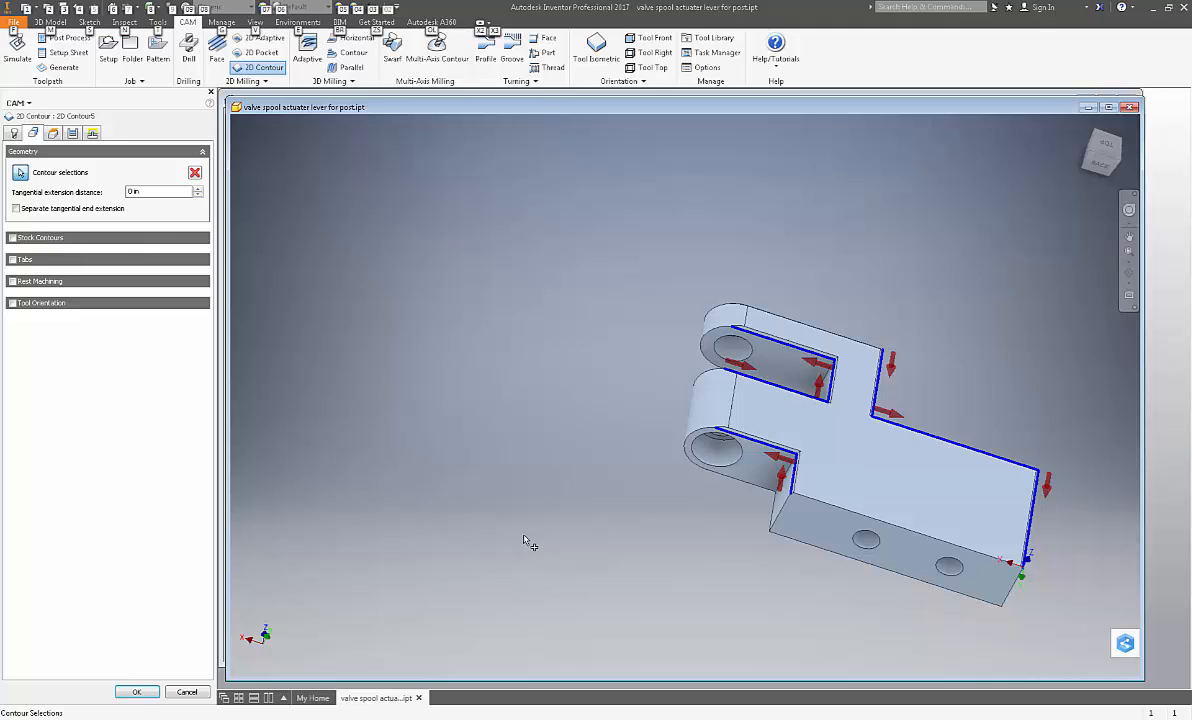
pyautogui.moveTo(464, 500)
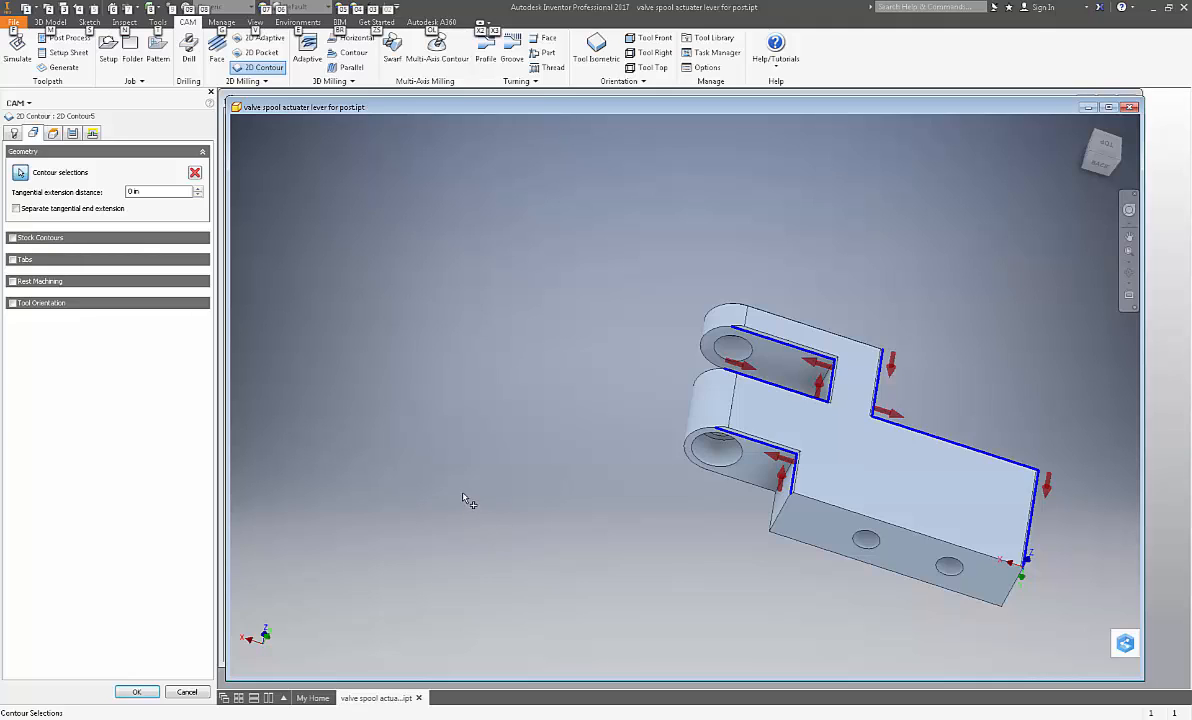
pyautogui.moveTo(485, 465)
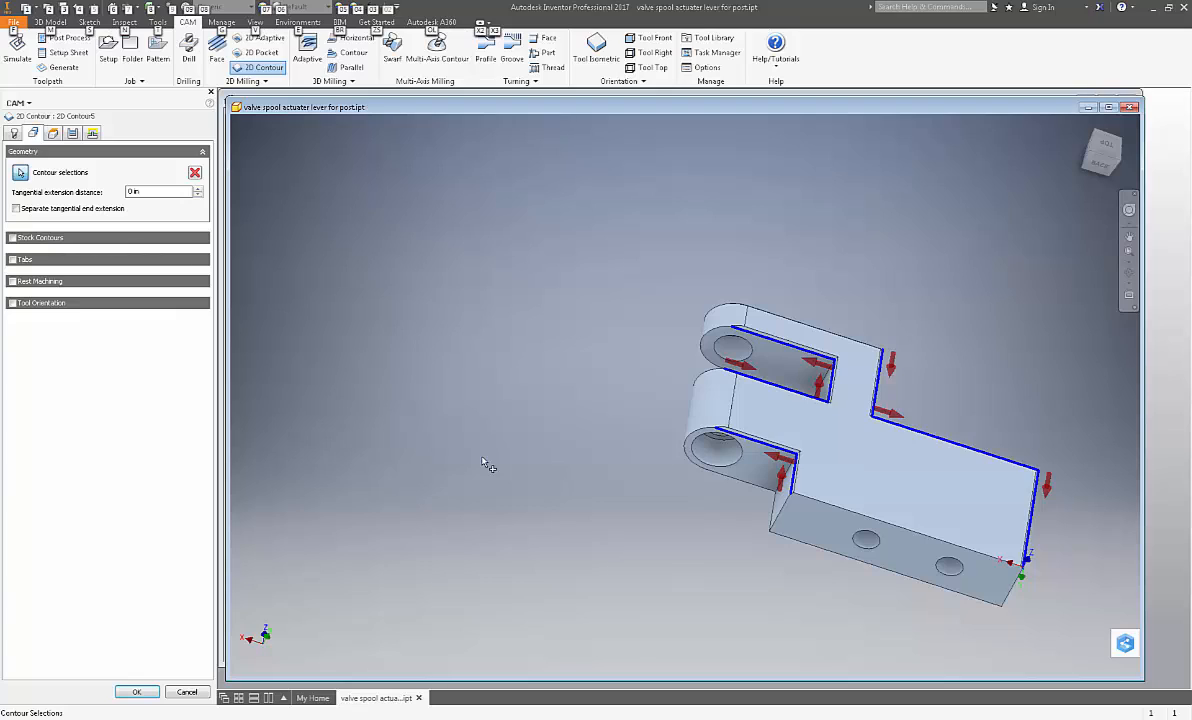
pyautogui.moveTo(508, 457)
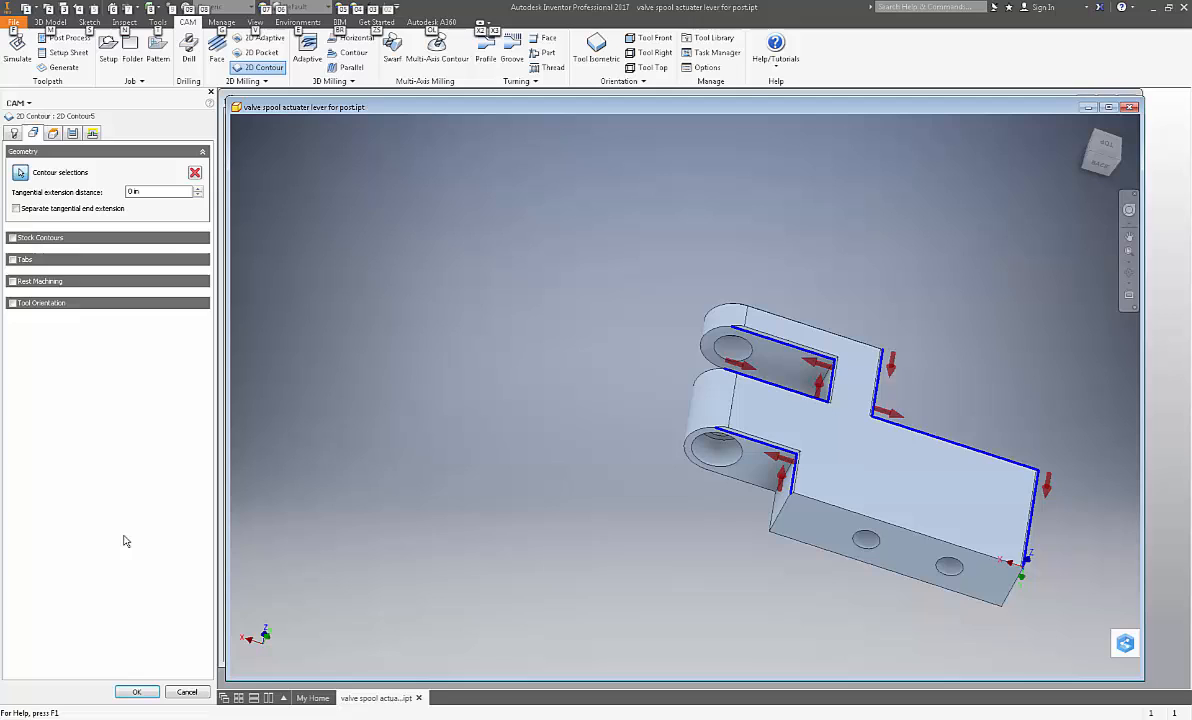
pyautogui.moveTo(70, 134)
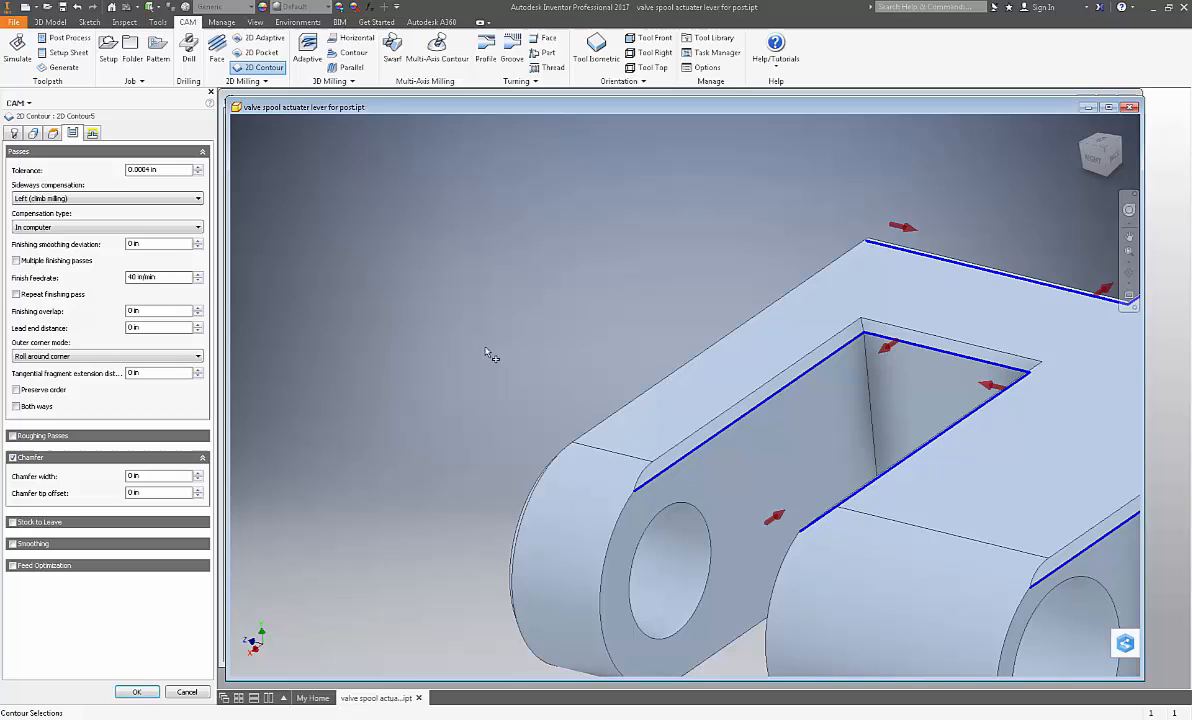
pyautogui.moveTo(512, 359)
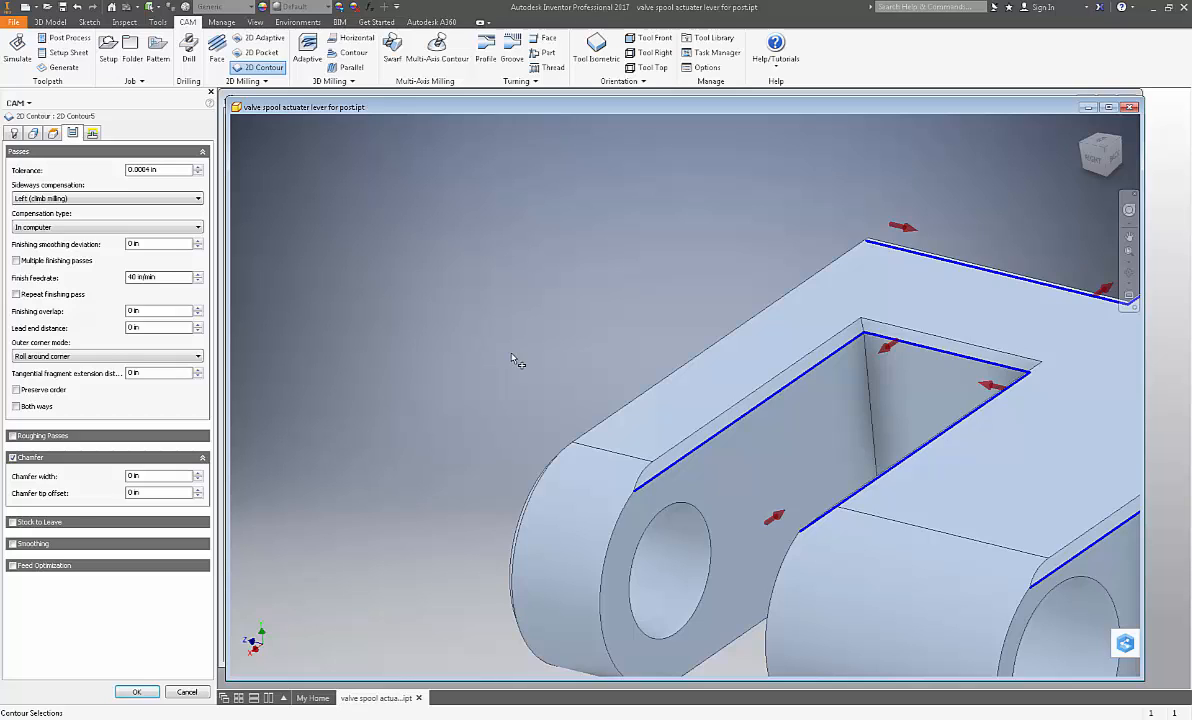
pyautogui.moveTo(360, 343)
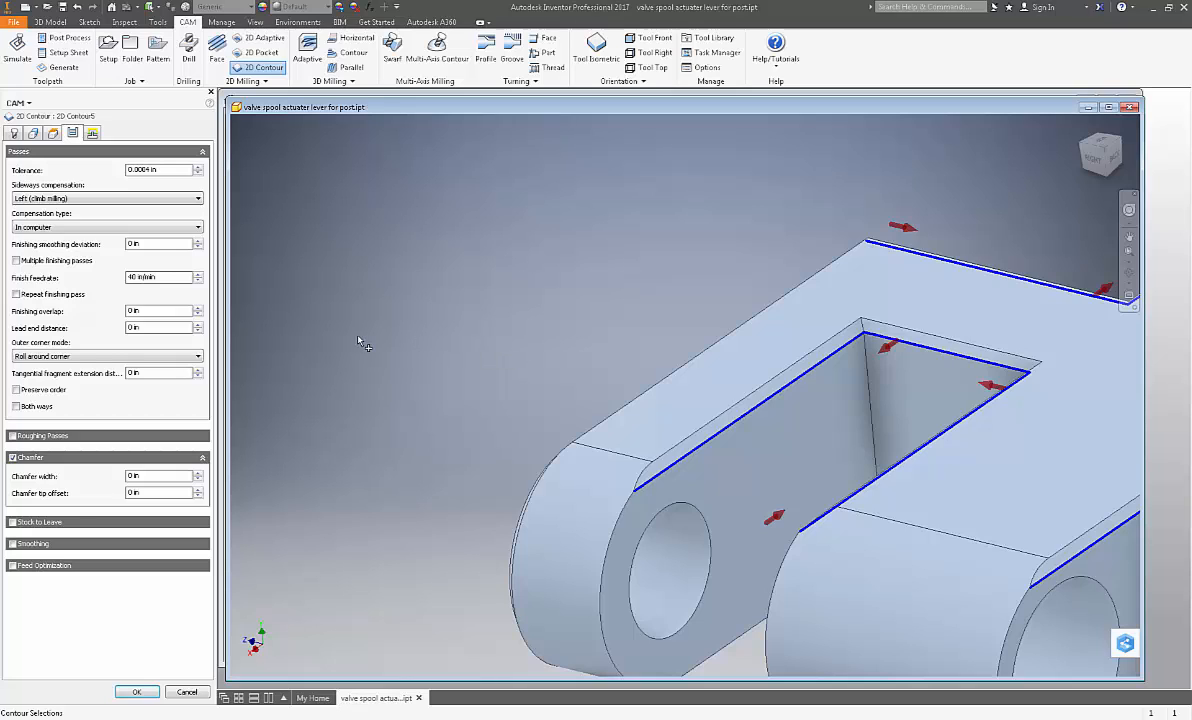
pyautogui.moveTo(345, 366)
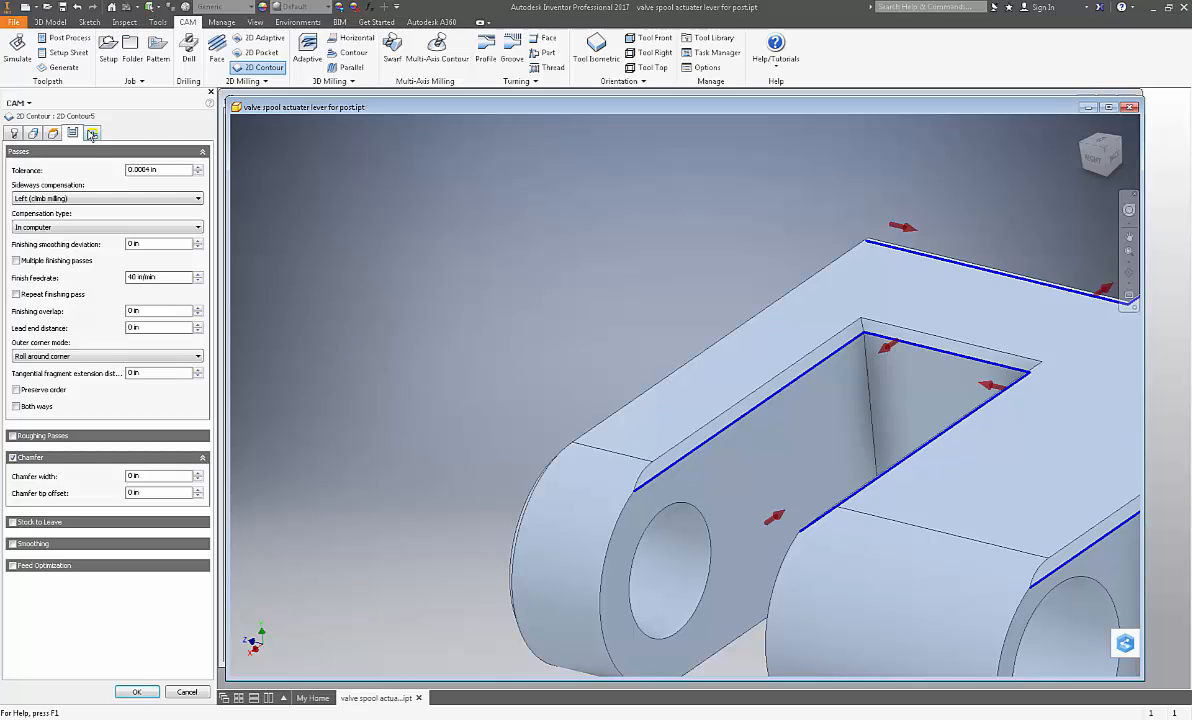
pyautogui.moveTo(93, 137)
pyautogui.write('0.2')
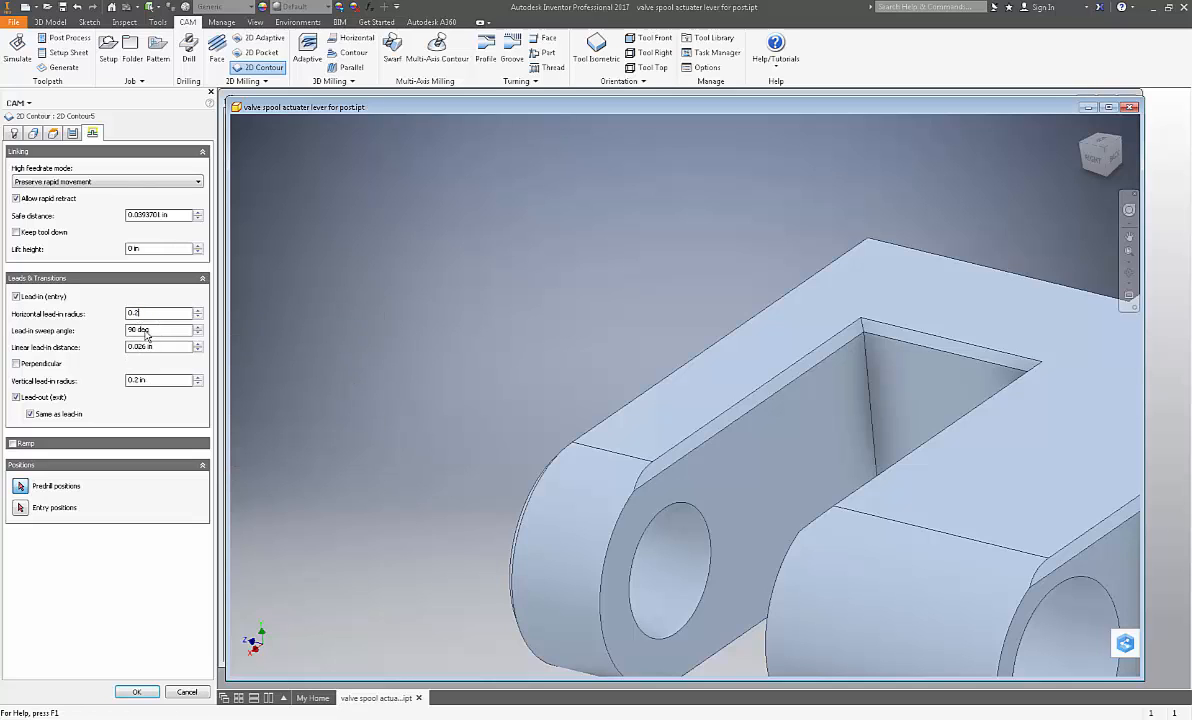
pyautogui.moveTo(157, 335)
pyautogui.write('0')
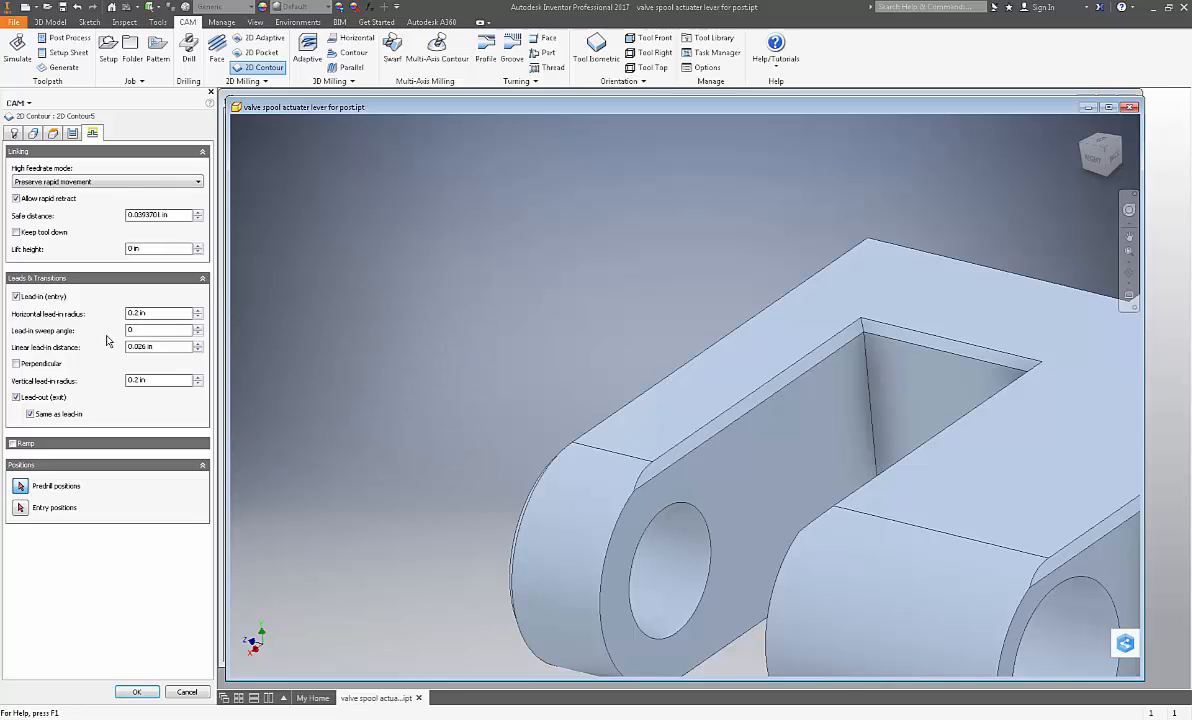
pyautogui.moveTo(112, 353)
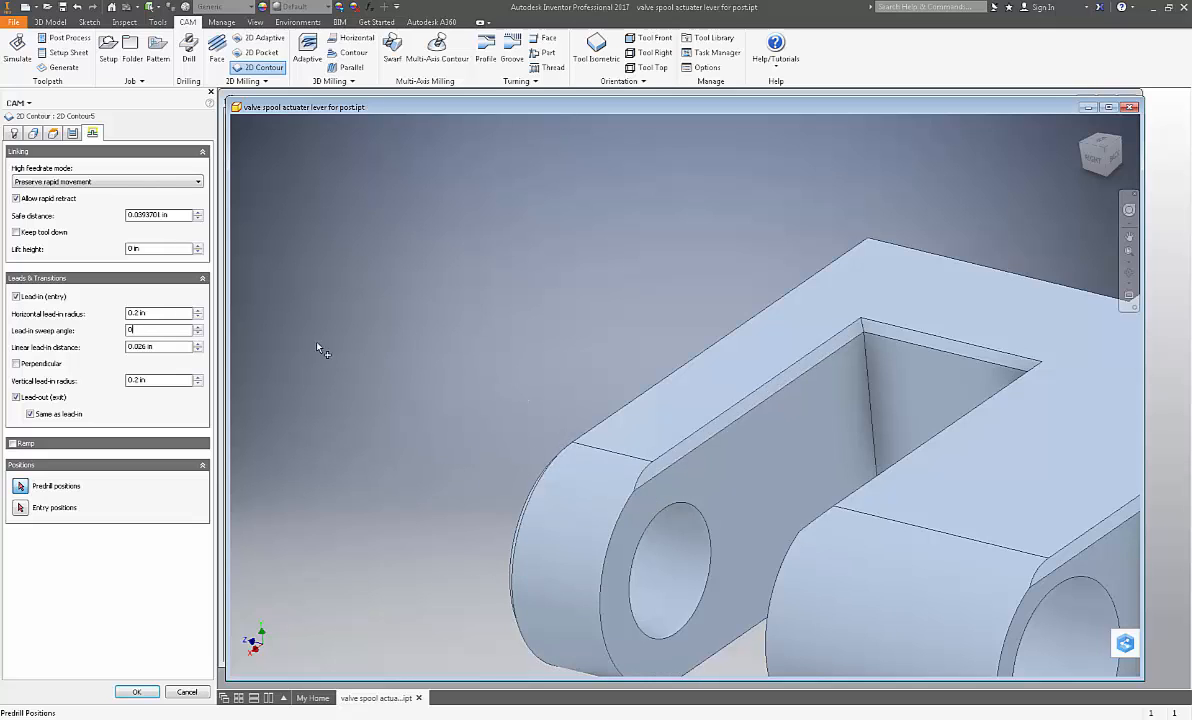
pyautogui.moveTo(252, 415)
pyautogui.write('0.2')
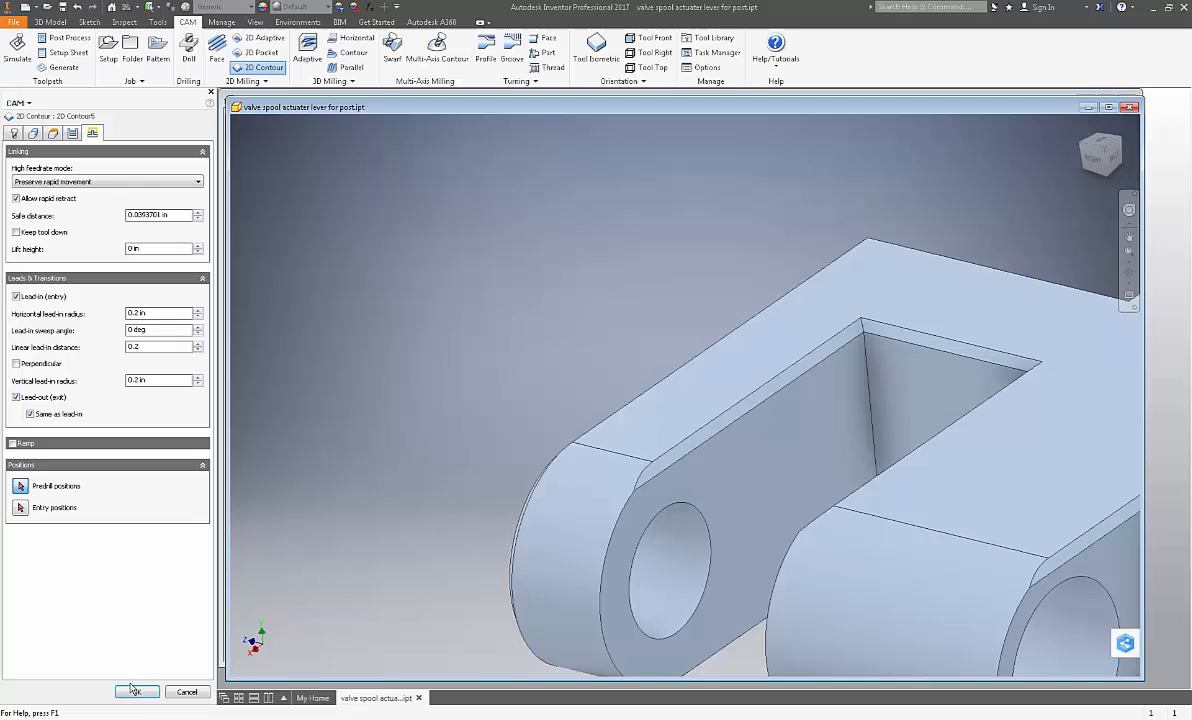
# Accept the 0° sweep, 0.2 linear lead-in settings and generate the Contour5 toolpath
pyautogui.click(137, 692)
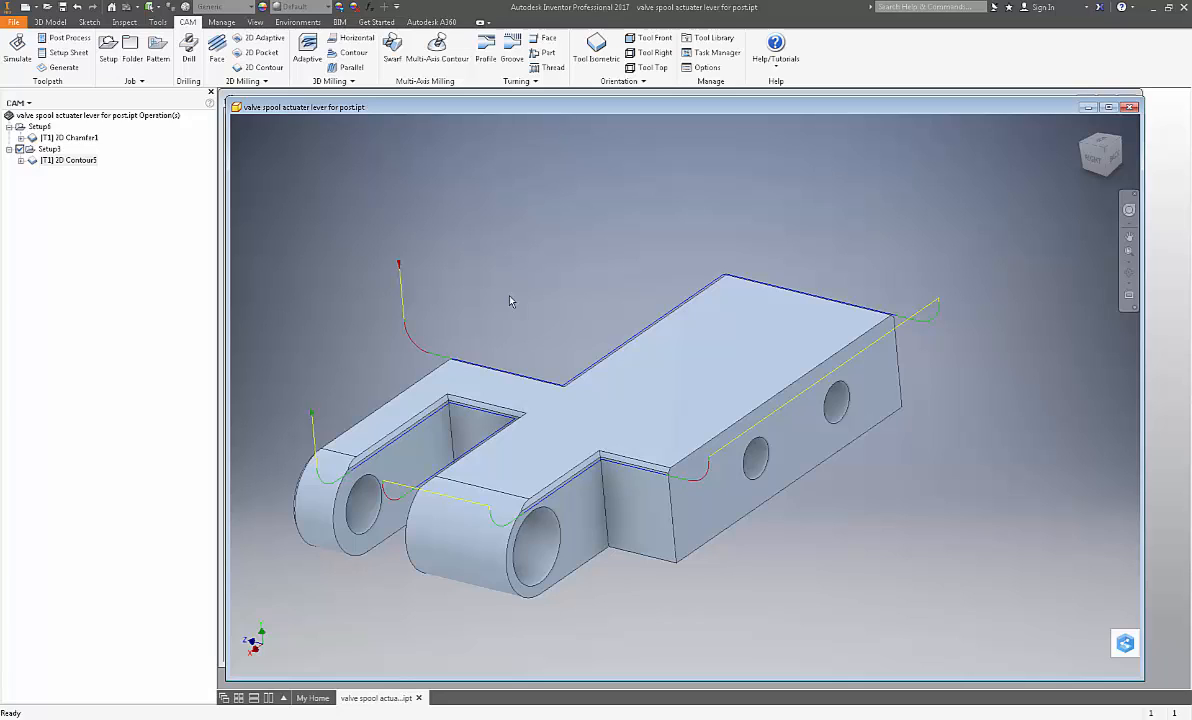
pyautogui.moveTo(447, 290)
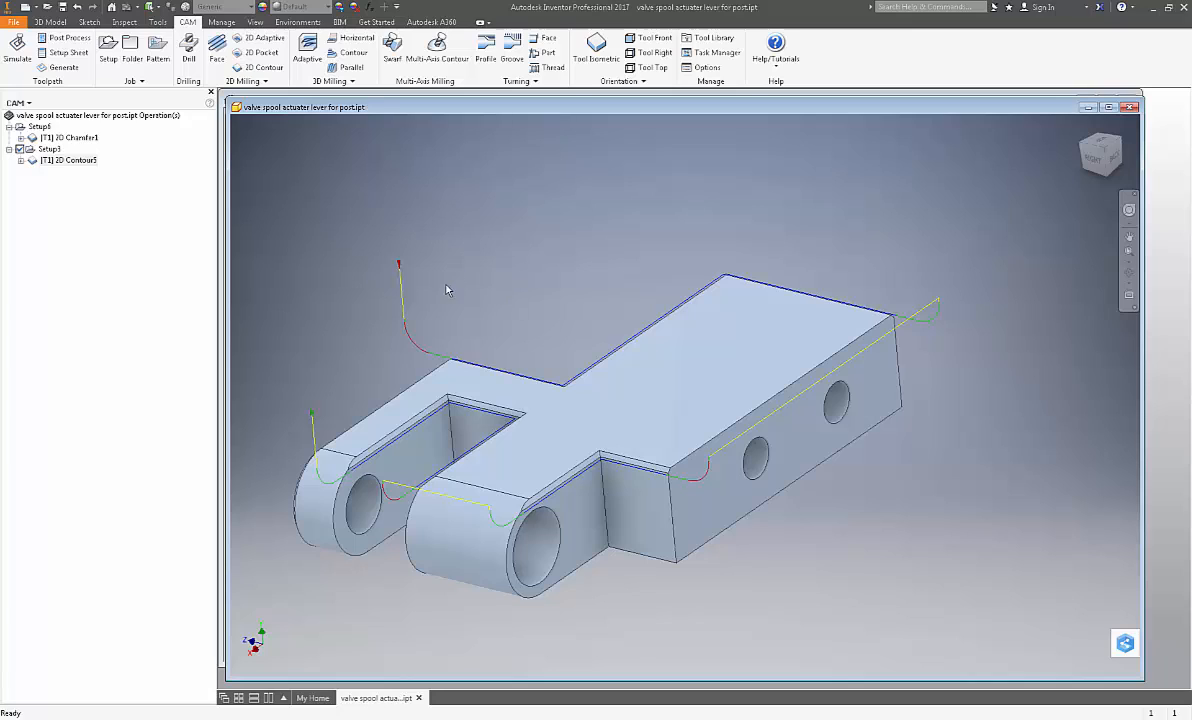
pyautogui.moveTo(418, 645)
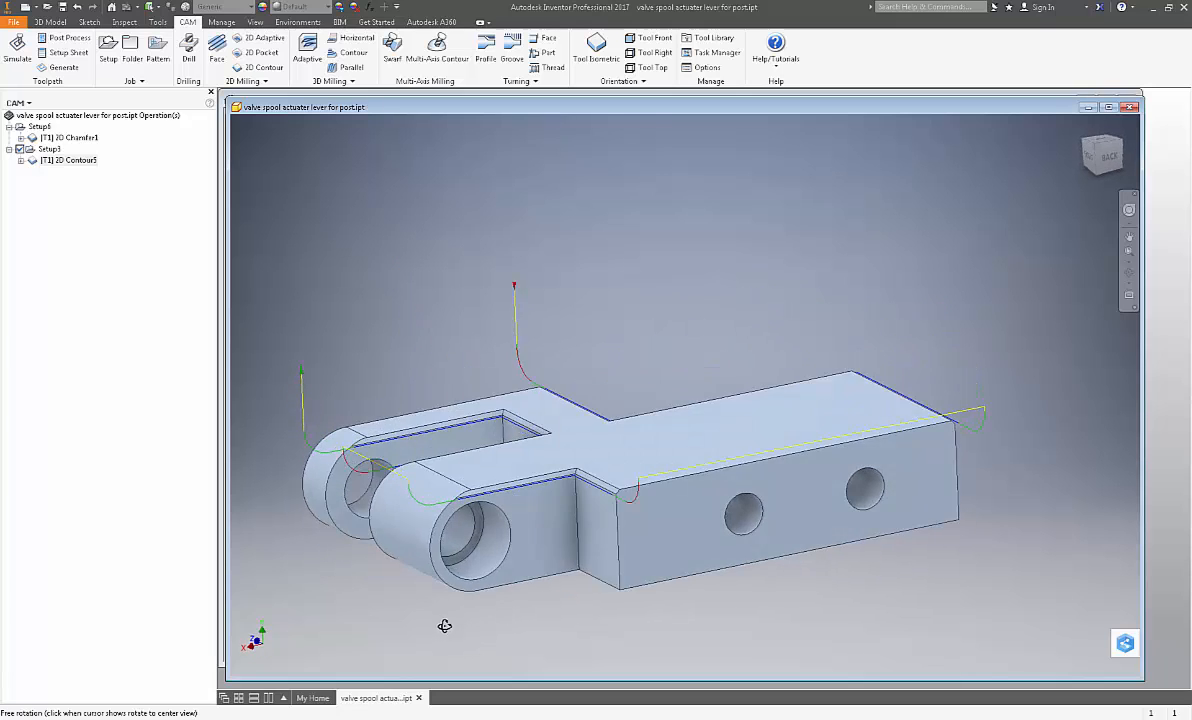
# Orbit the model to examine the Contour5 toolpath along the chamfered top edge
pyautogui.moveTo(445, 626); pyautogui.dragTo(505, 563)
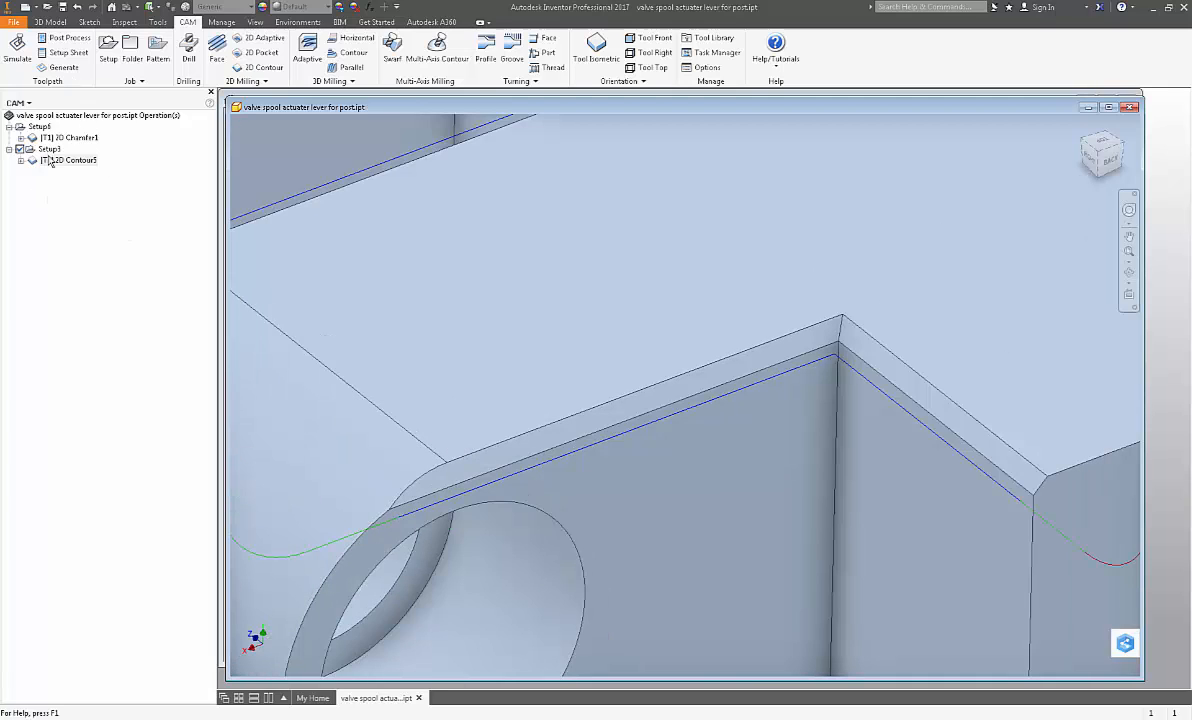
# Simulate all Setup3 operations and play the simulation while orbiting to watch the tool
pyautogui.rightClick(48, 148)
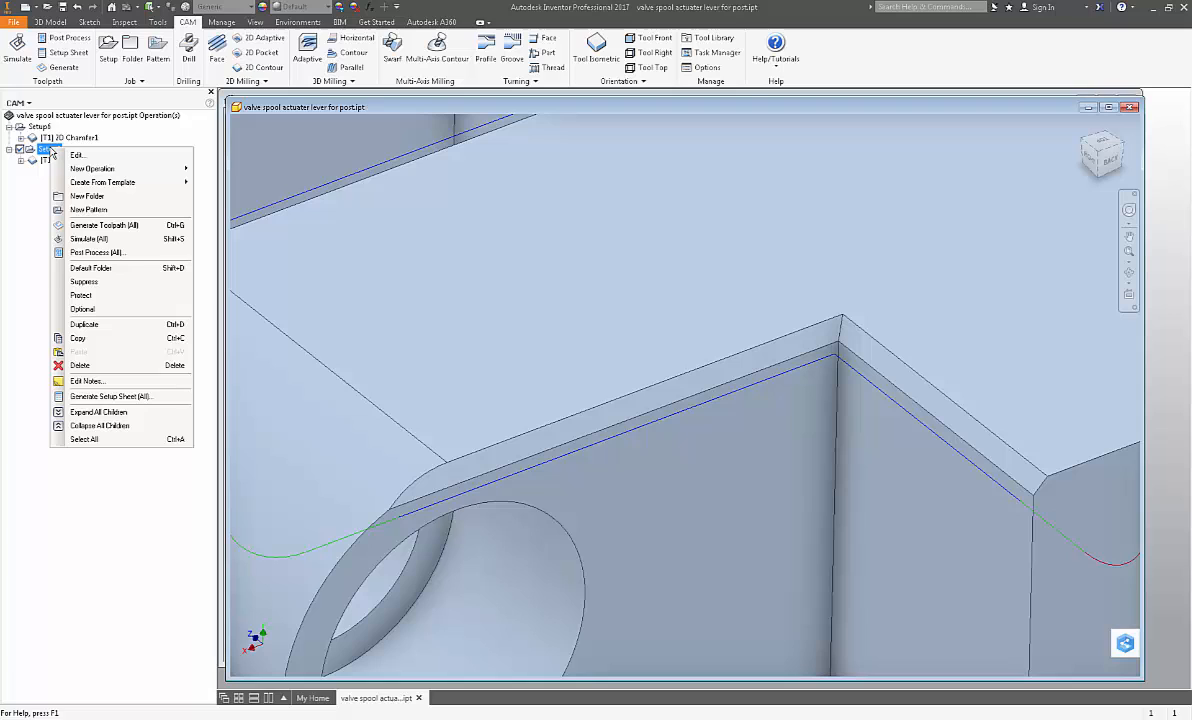
pyautogui.click(89, 239)
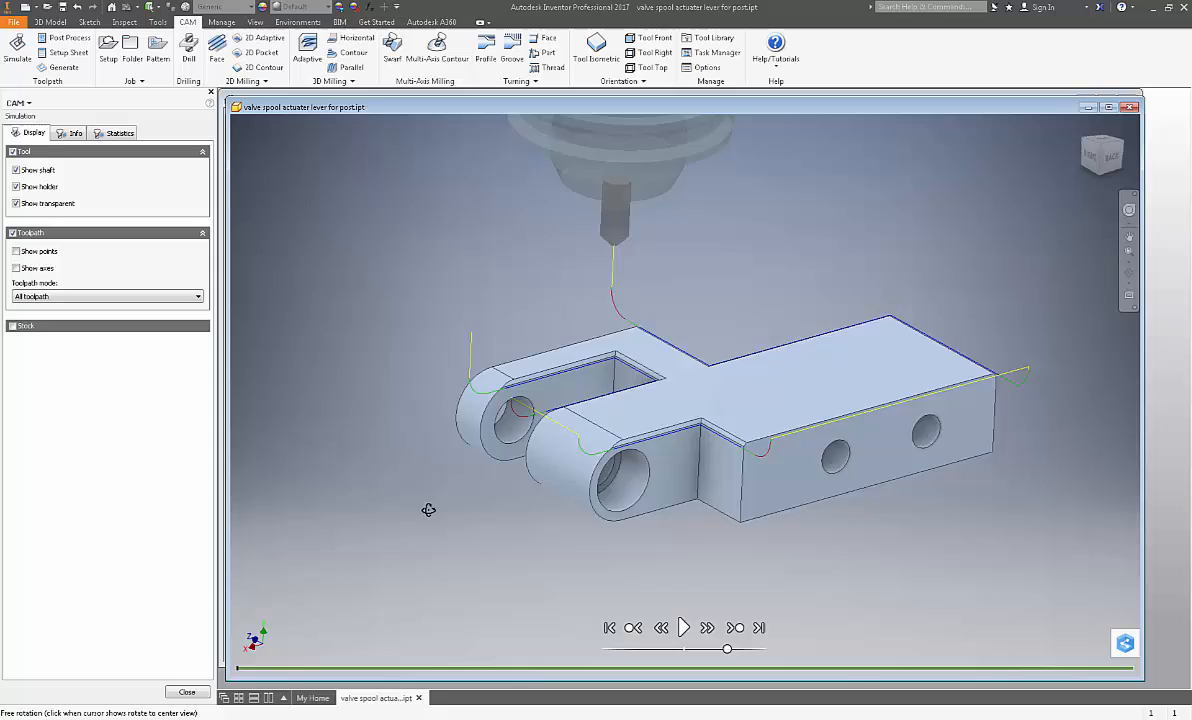
pyautogui.moveTo(428, 510); pyautogui.dragTo(718, 485)
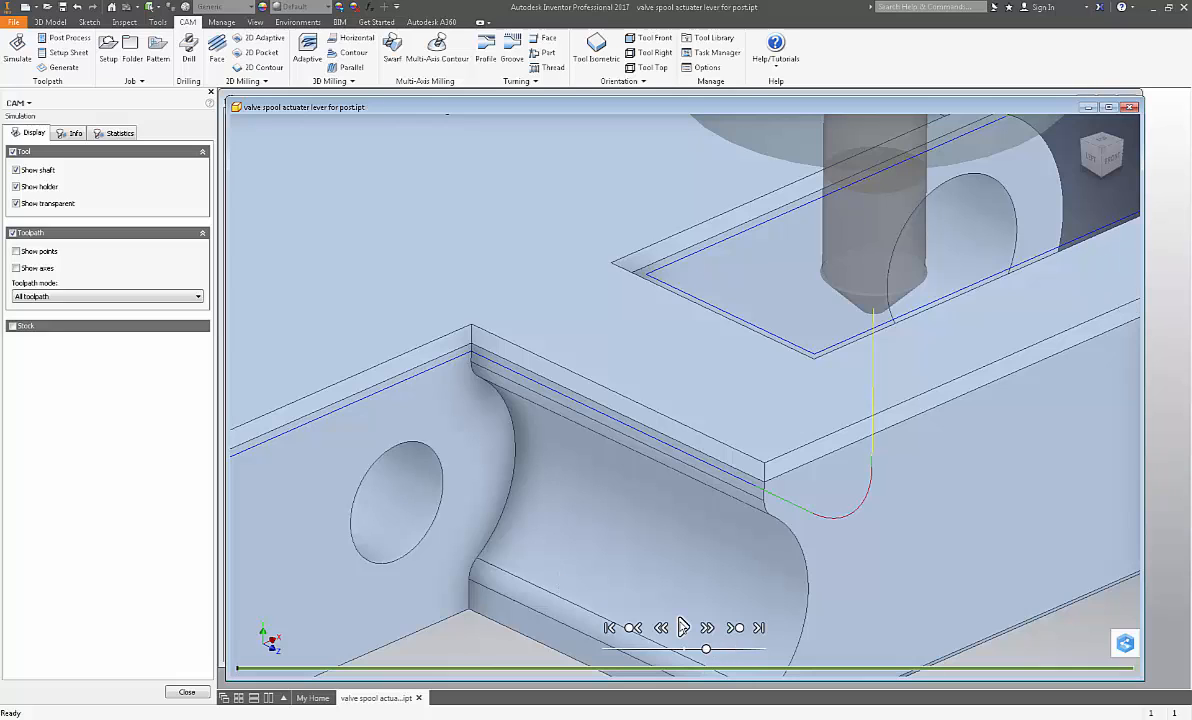
pyautogui.click(689, 626)
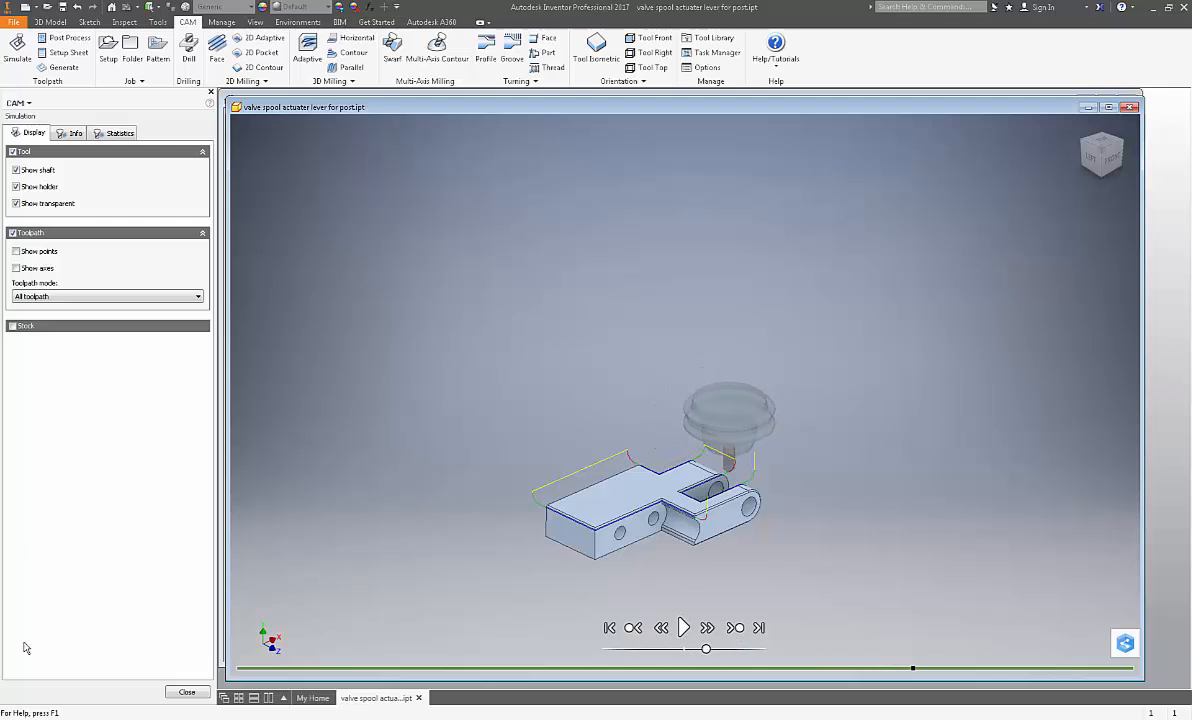
# Close the simulation, reopen 2D Contour5 for editing, and re-pick the lever's front top edge
pyautogui.click(181, 691)
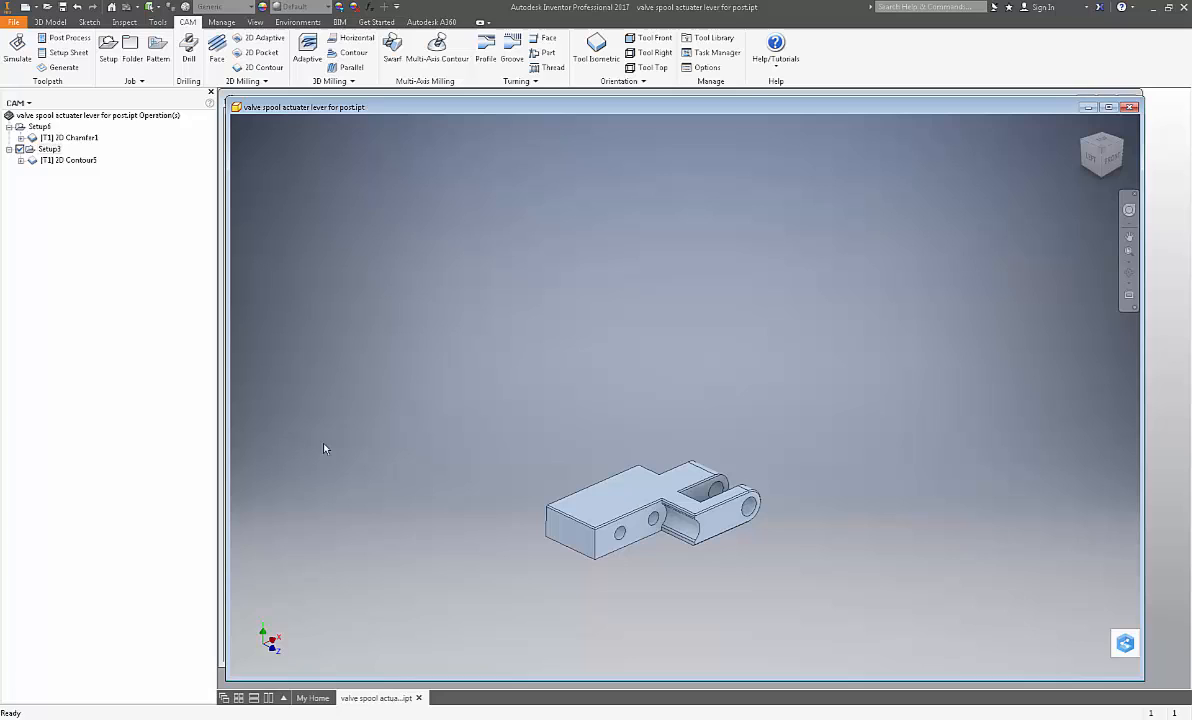
pyautogui.rightClick(70, 160)
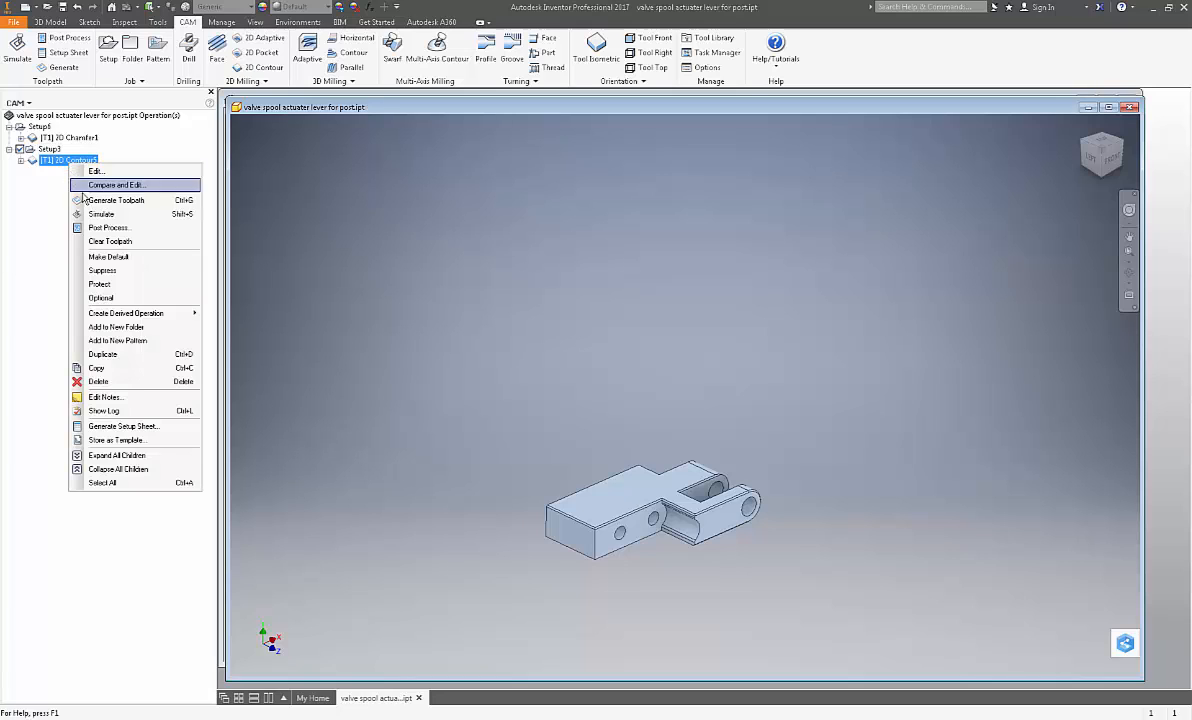
pyautogui.click(93, 170)
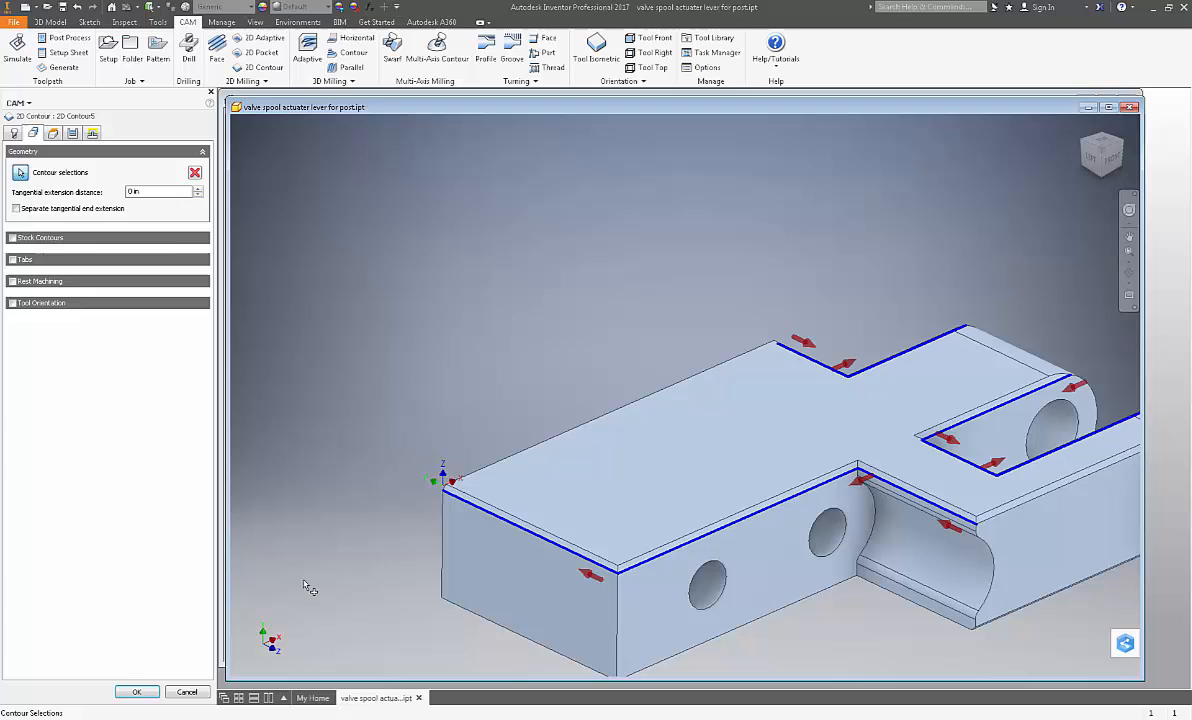
pyautogui.moveTo(392, 588)
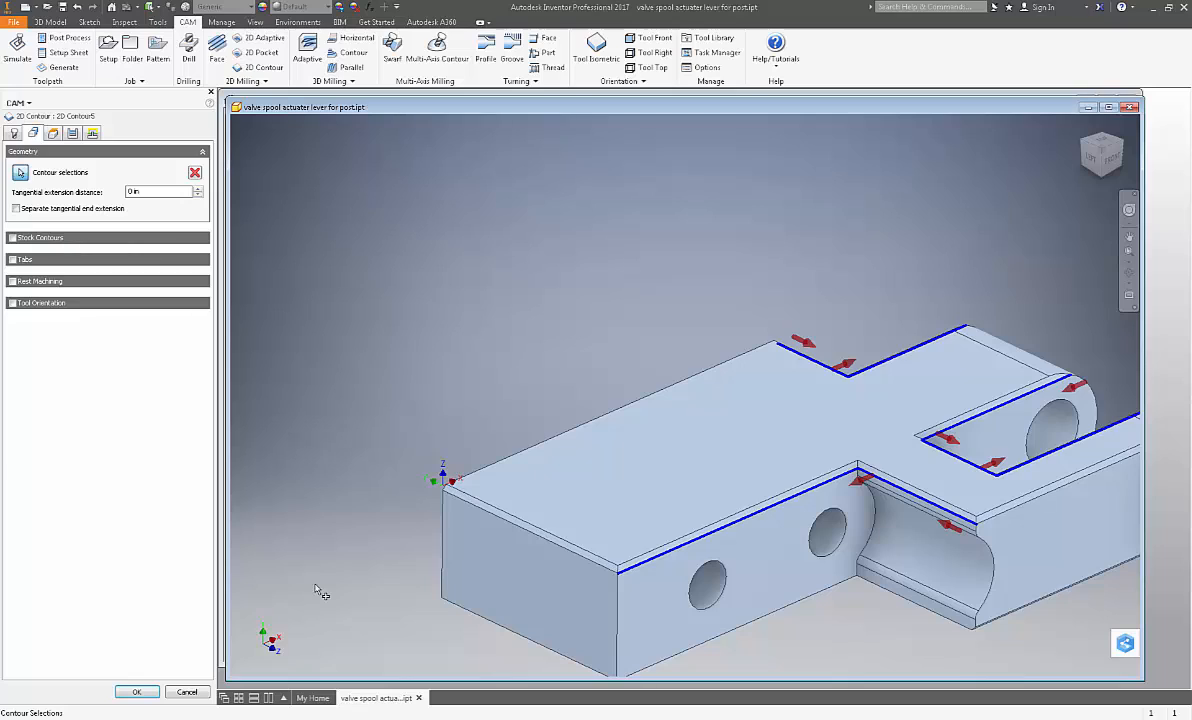
pyautogui.moveTo(522, 526)
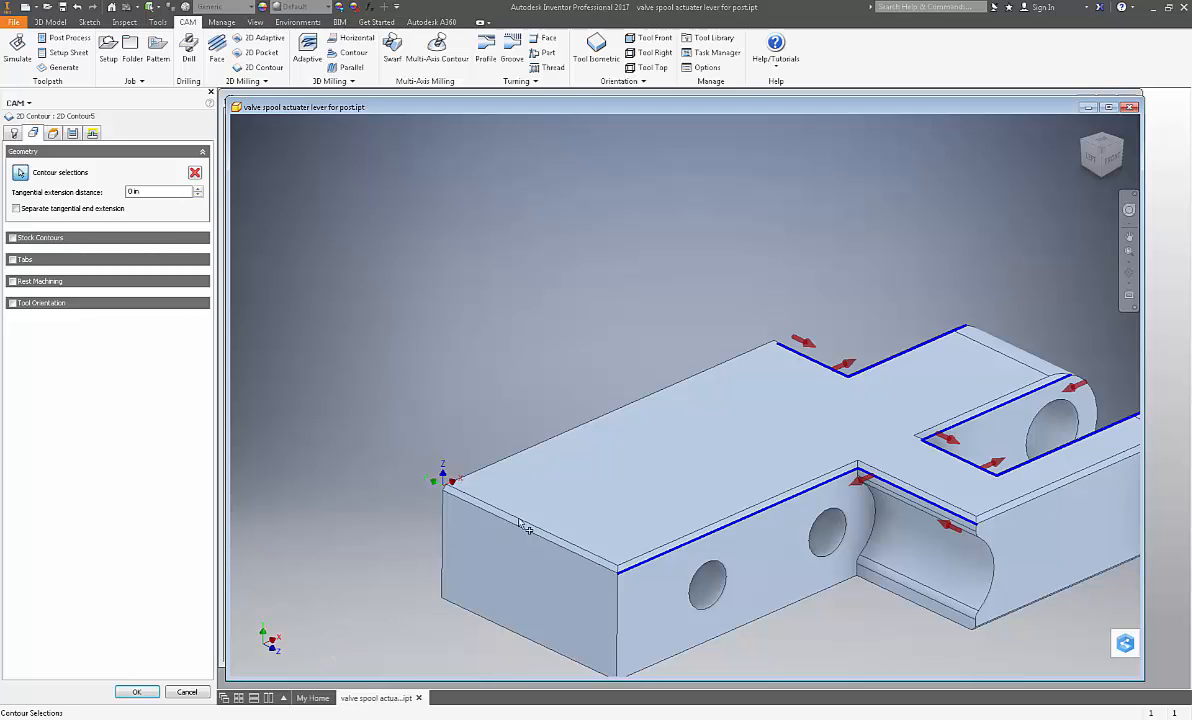
pyautogui.click(508, 545)
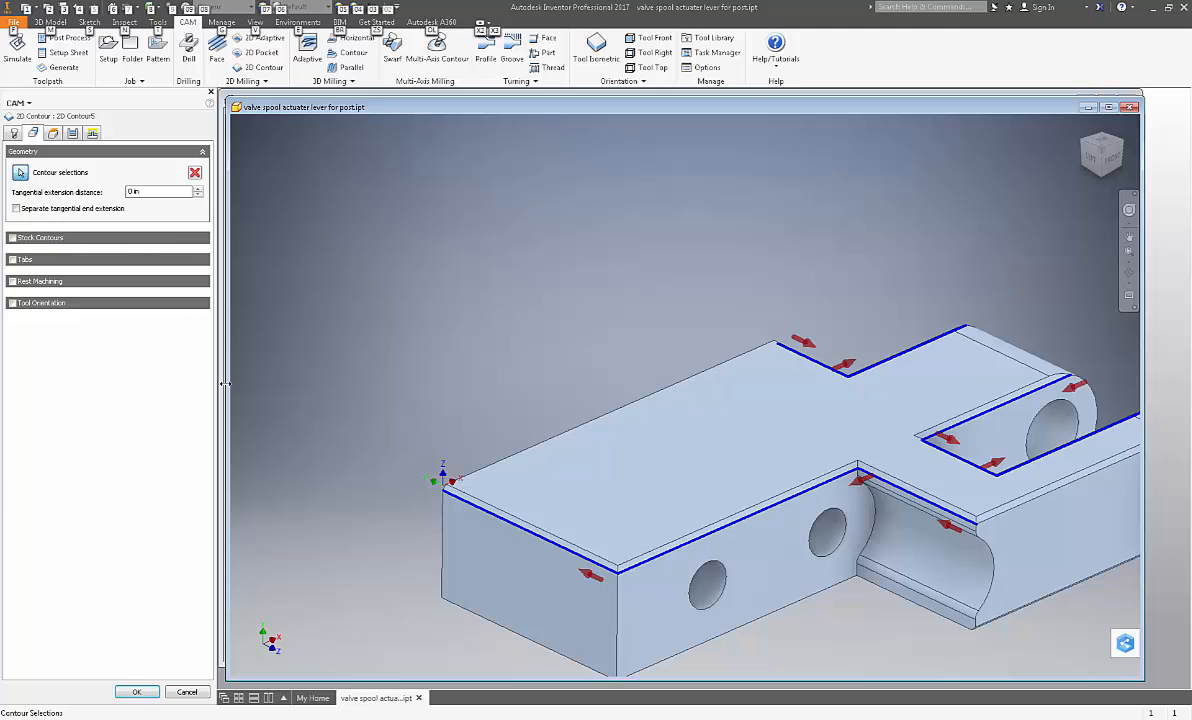
pyautogui.moveTo(296, 554)
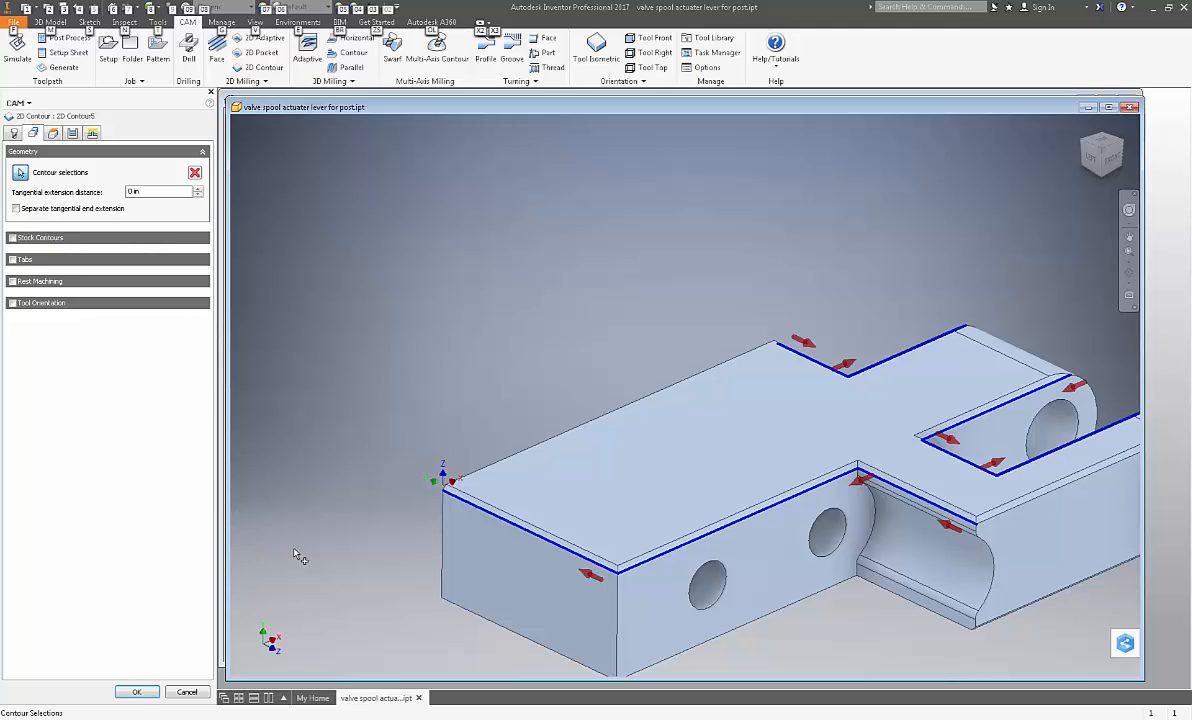
pyautogui.moveTo(330, 389)
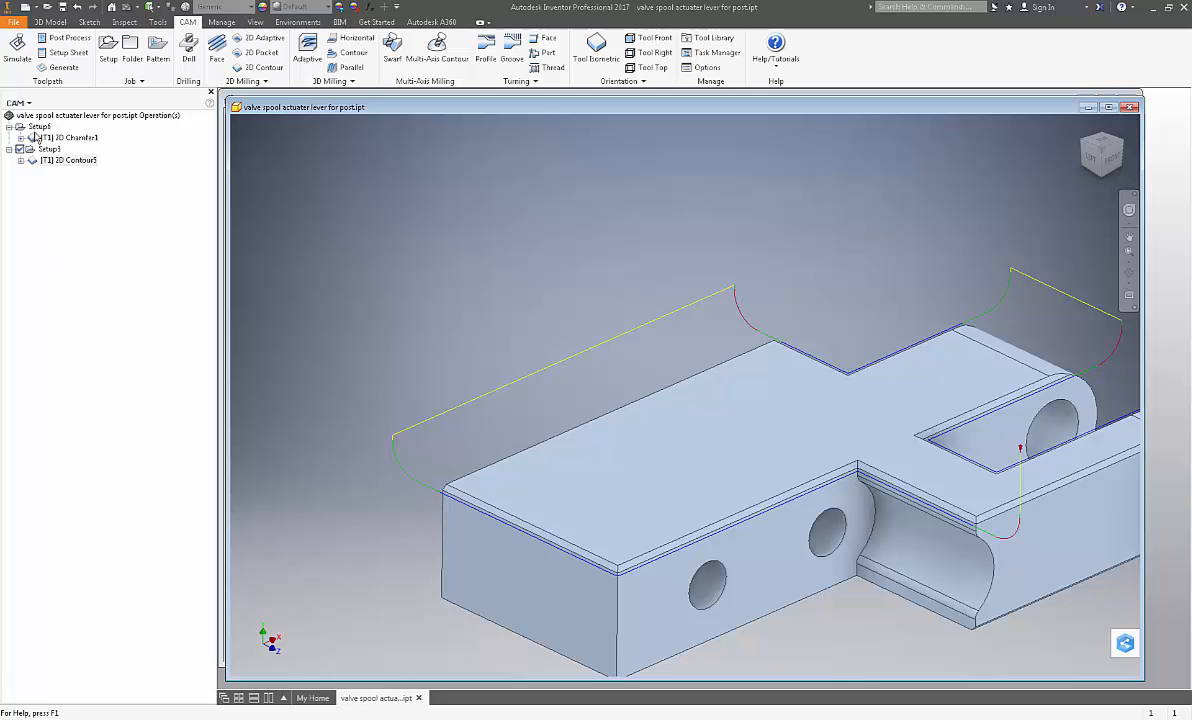
# Select the 2D Chamfer1 setup and bring up its context menu for Default Folder
pyautogui.click(38, 125)
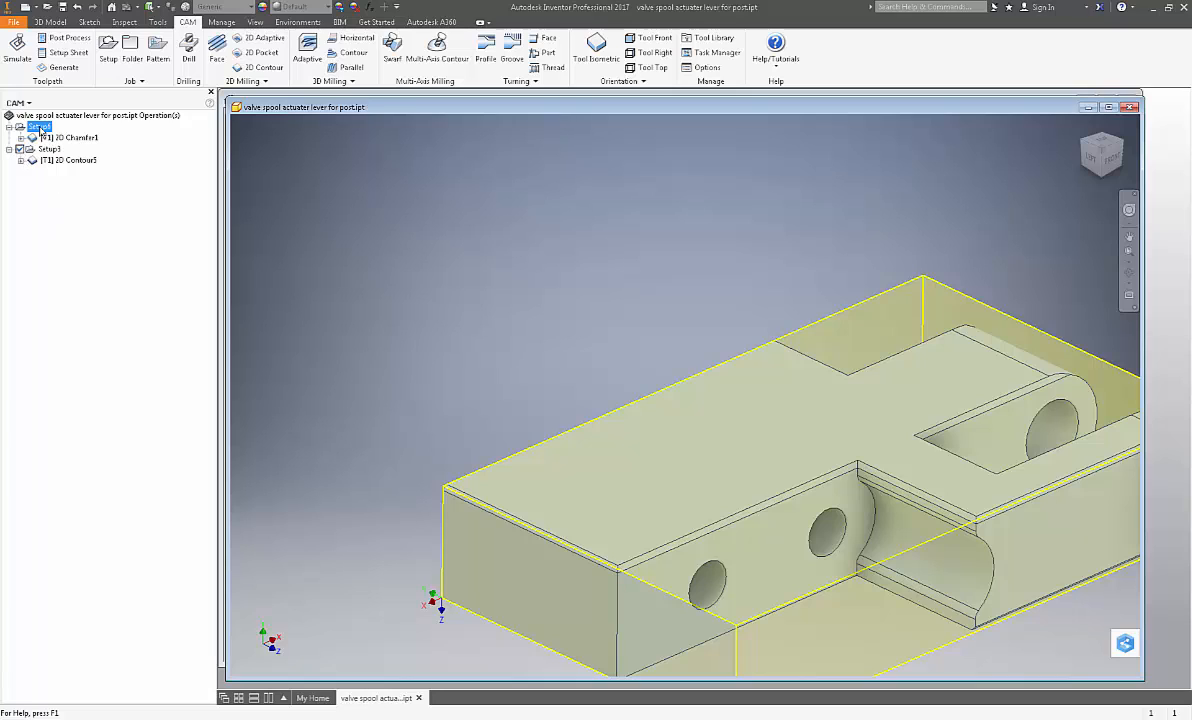
pyautogui.rightClick(38, 126)
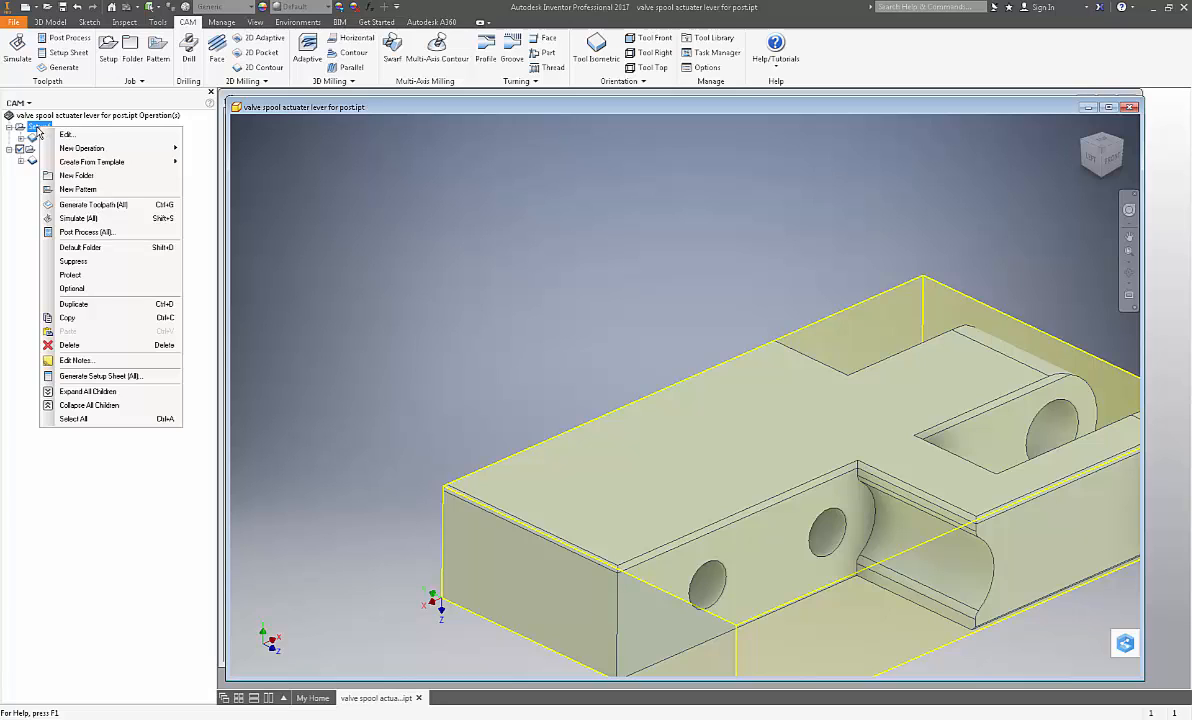
pyautogui.moveTo(90, 253)
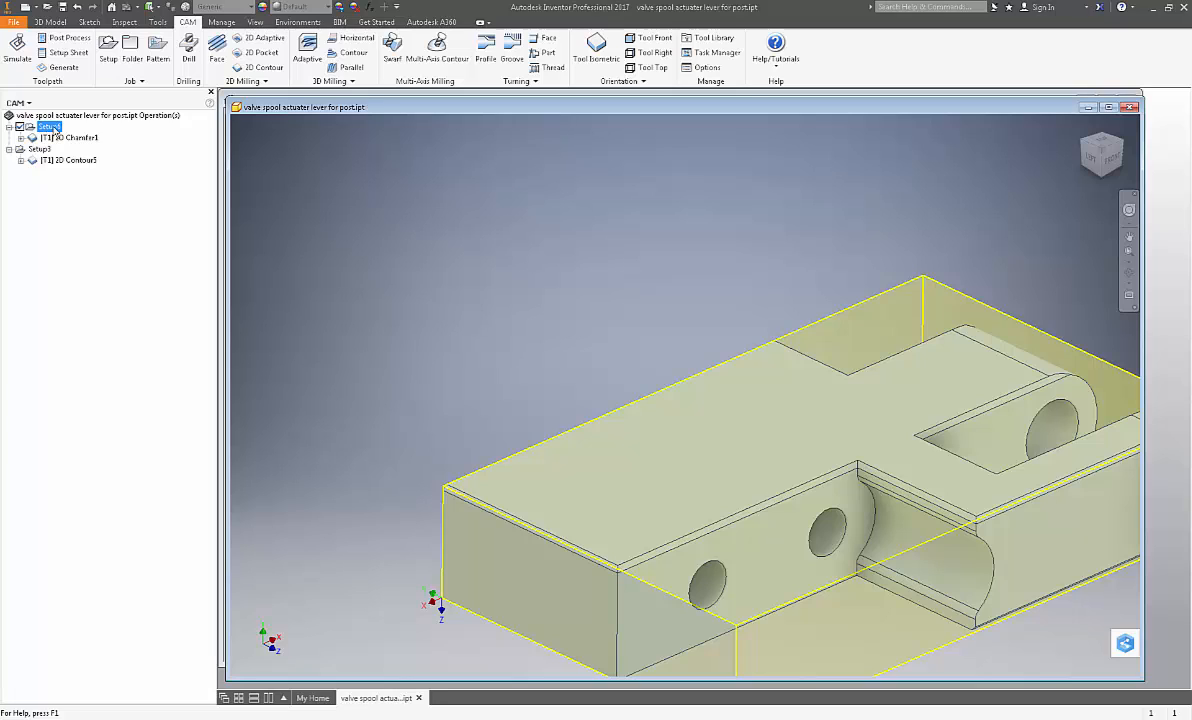
pyautogui.moveTo(127, 241)
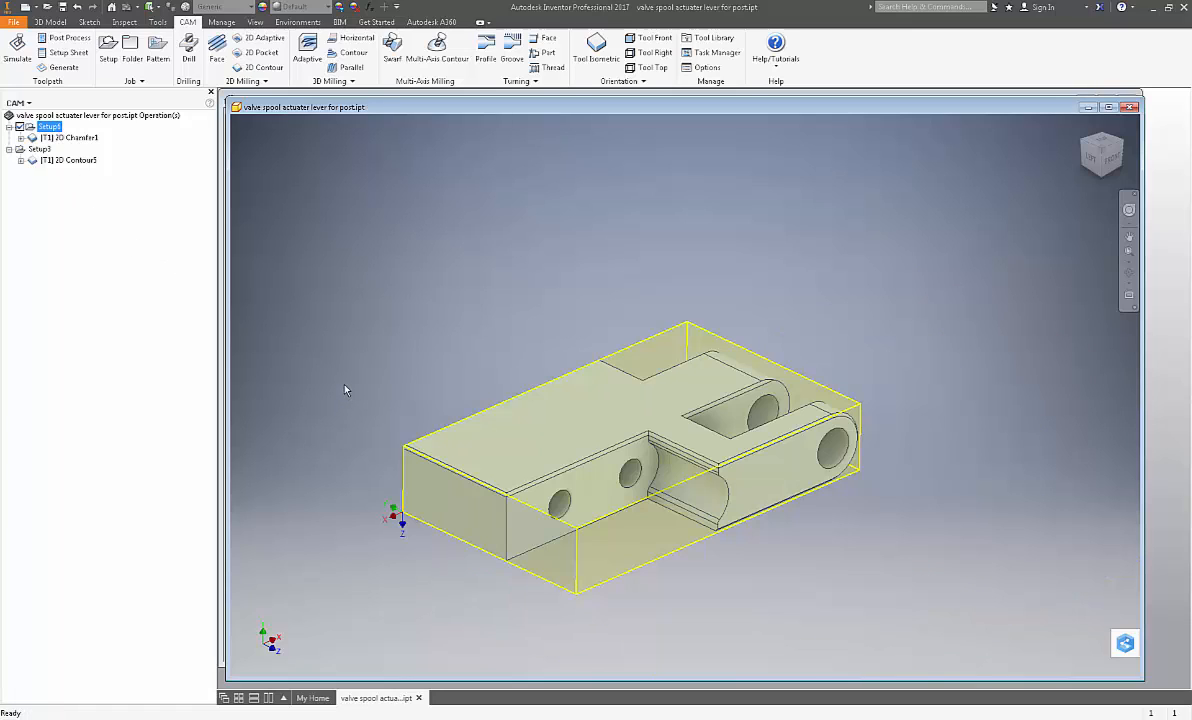
pyautogui.moveTo(356, 504)
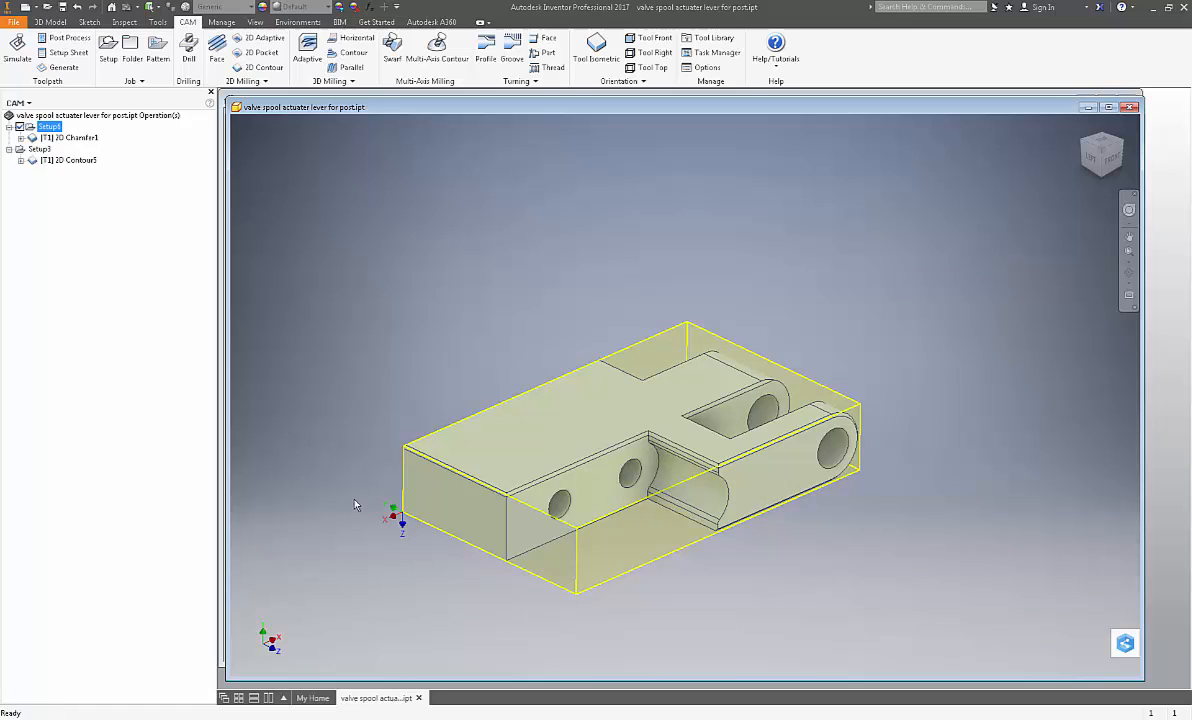